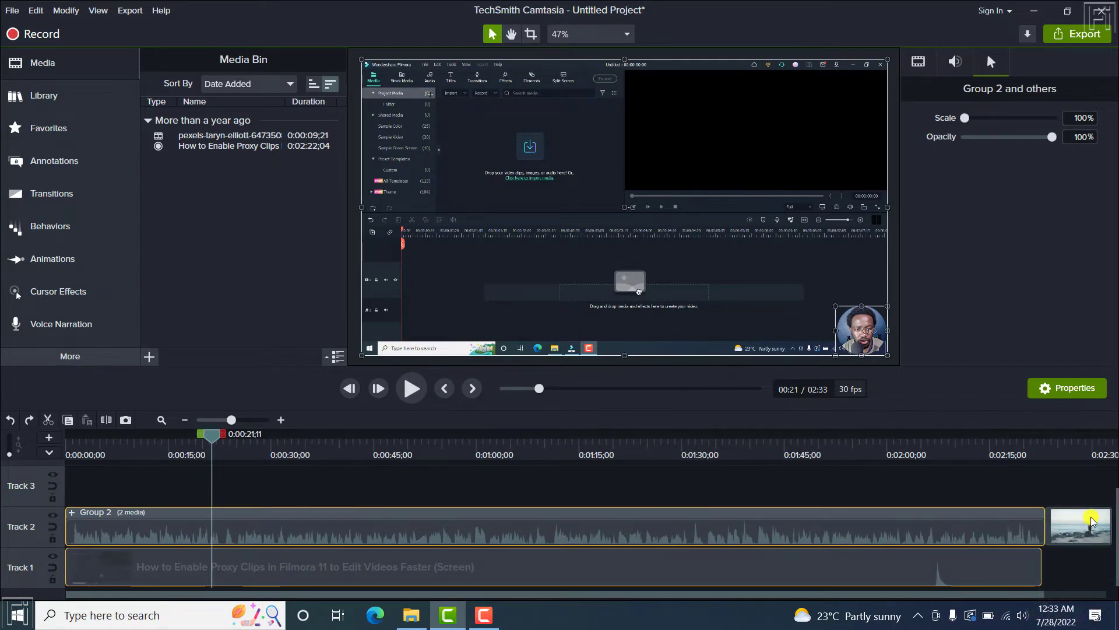
mouse_move(821, 486)
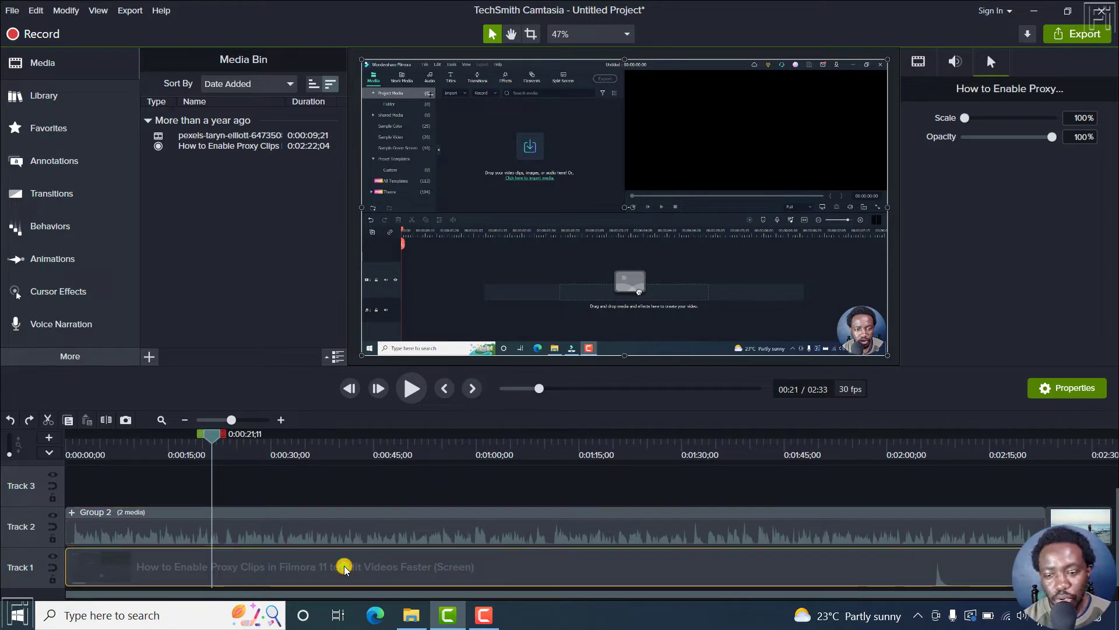
mouse_move(293, 461)
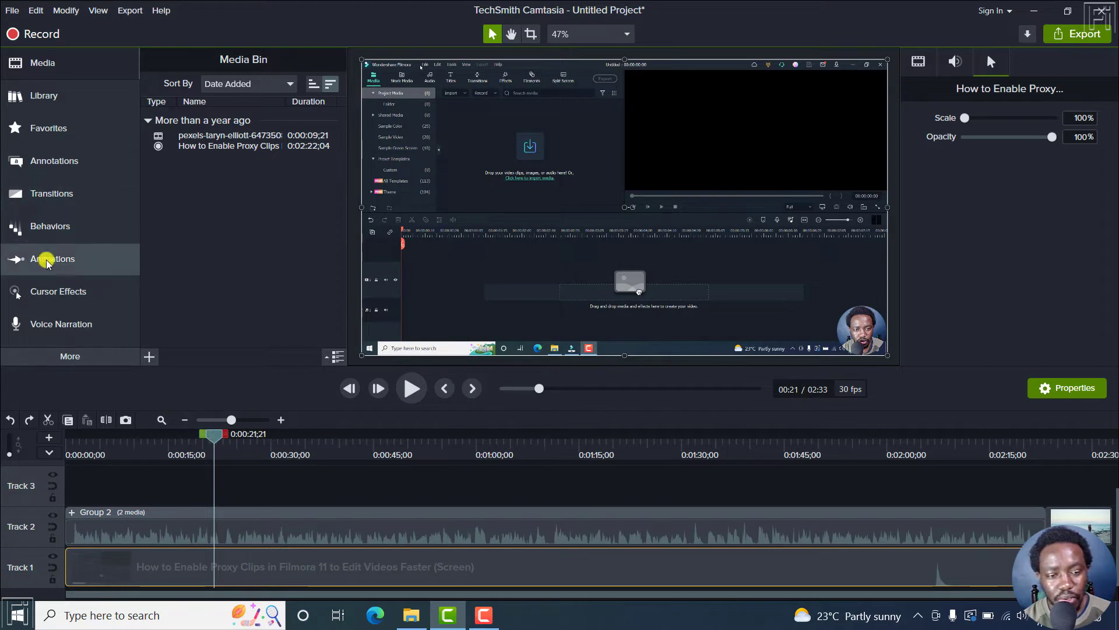
Zoom the screen recording to 114% near the 21-second mark using Zoom-n-Pan.
left_click(51, 258)
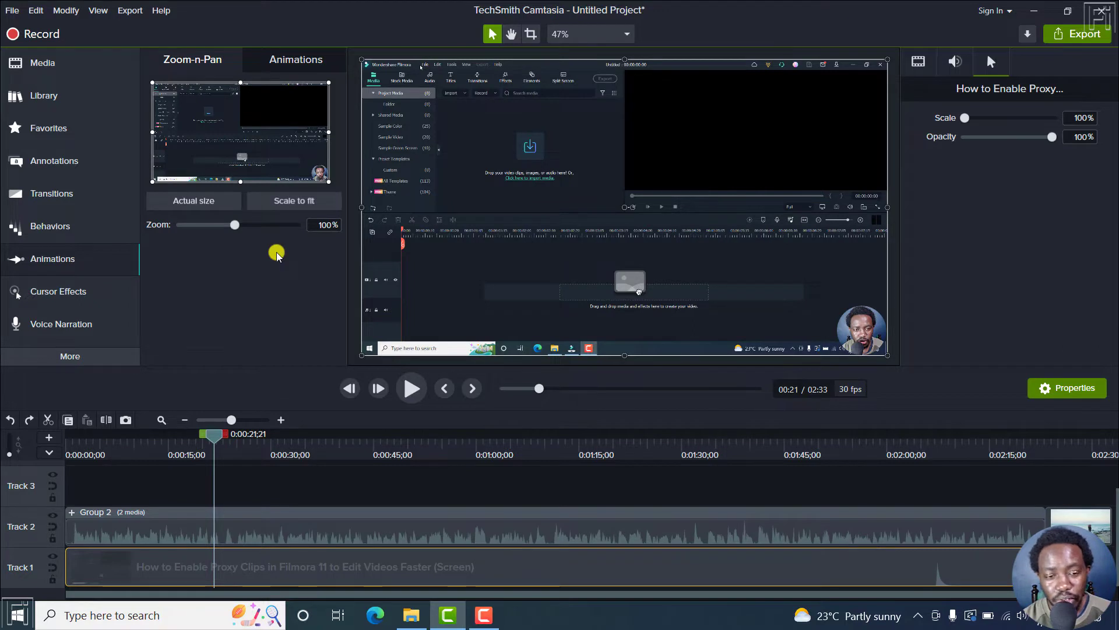
mouse_move(328, 178)
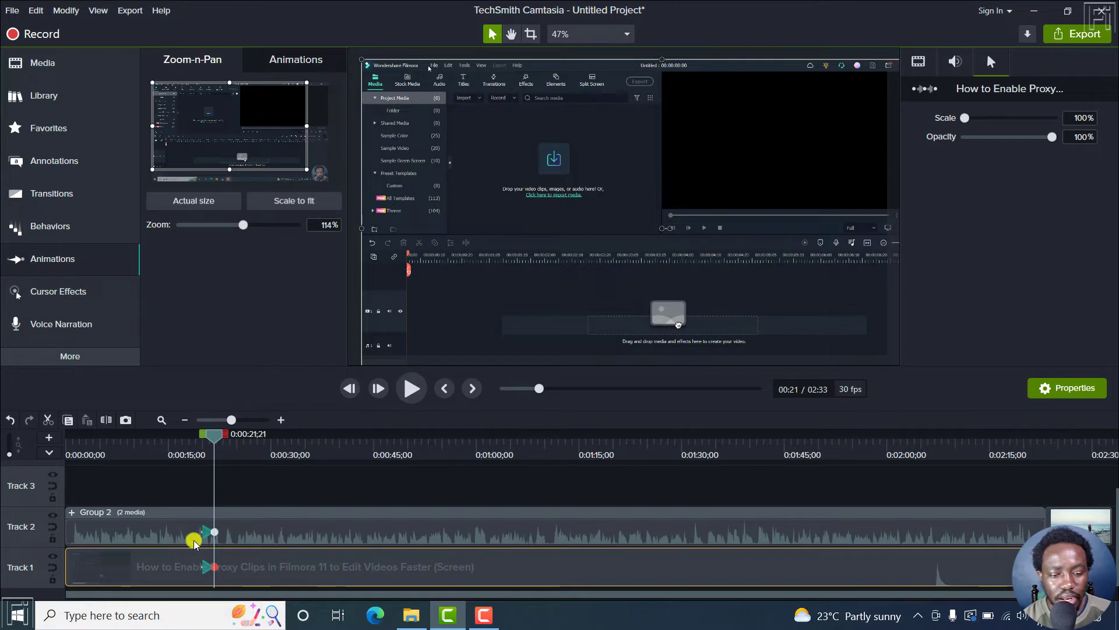
mouse_move(194, 556)
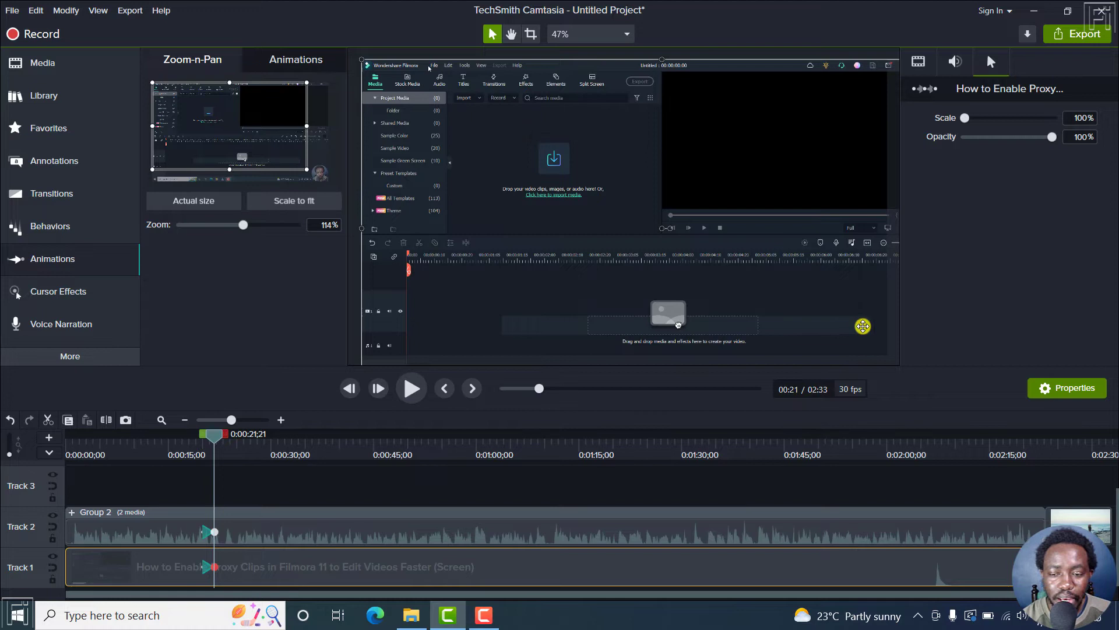
left_click(207, 532)
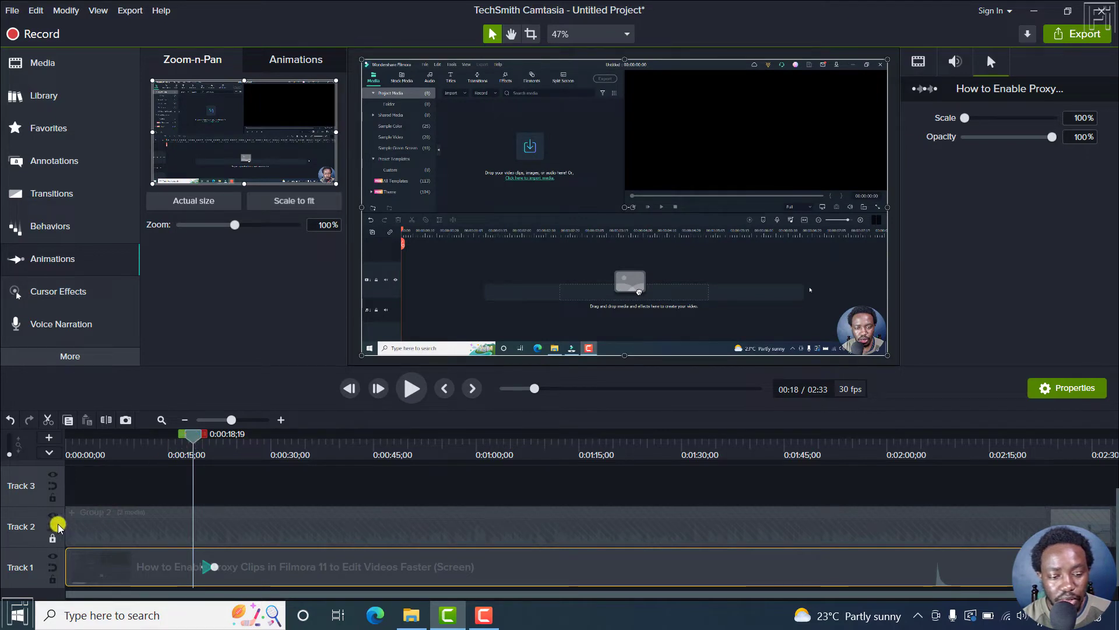
mouse_move(53, 515)
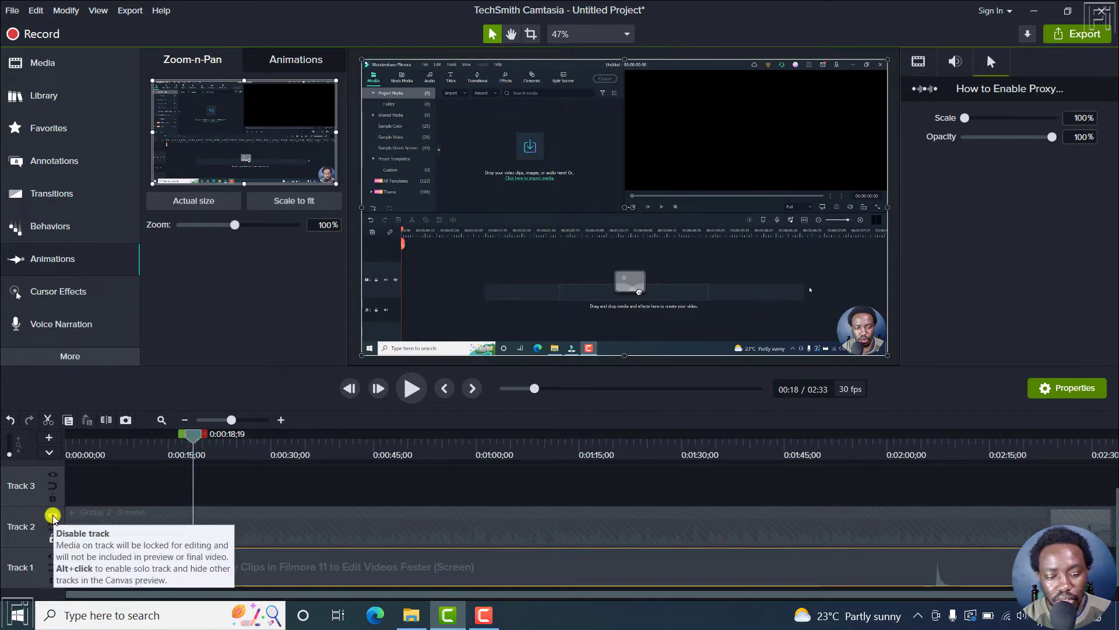
Disable Track 2 to hide the webcam group and split the recording near 15 seconds.
left_click(410, 387)
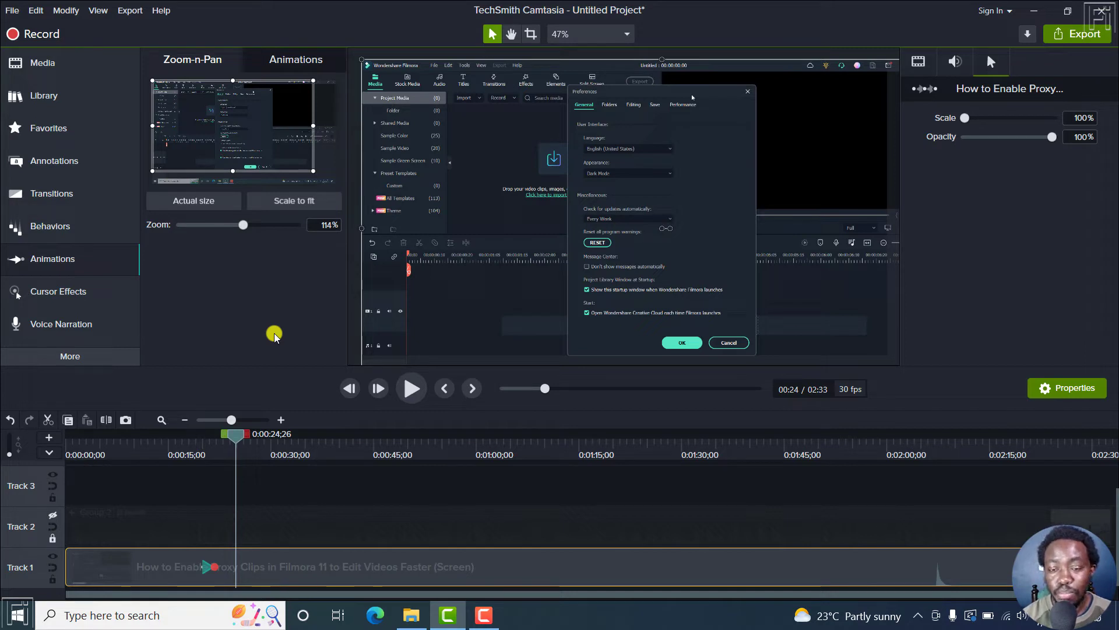
mouse_move(433, 473)
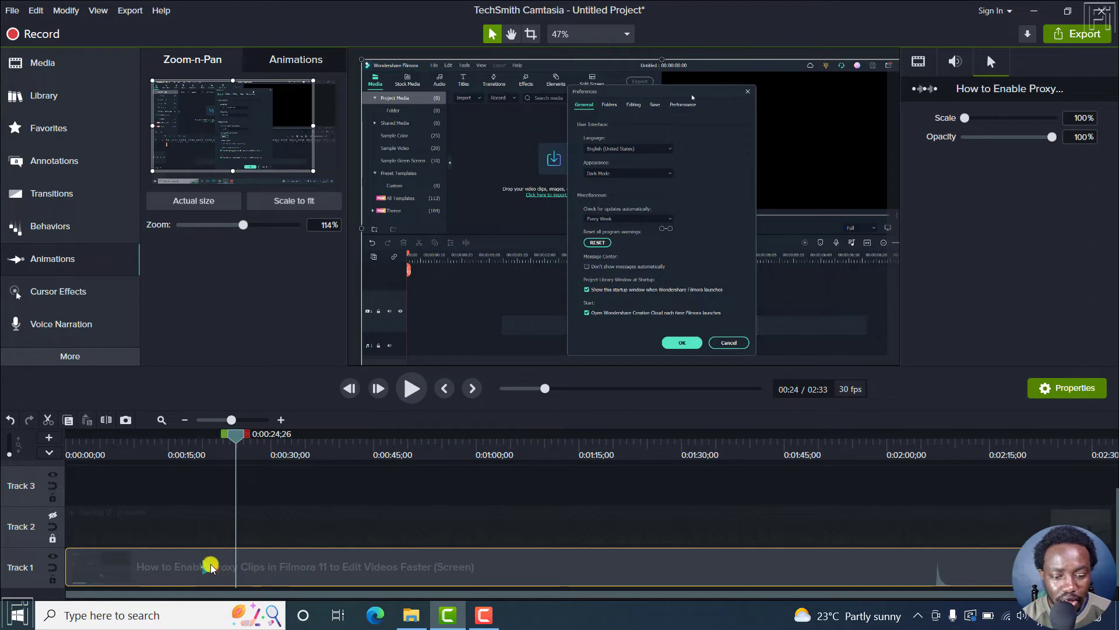
right_click(213, 566)
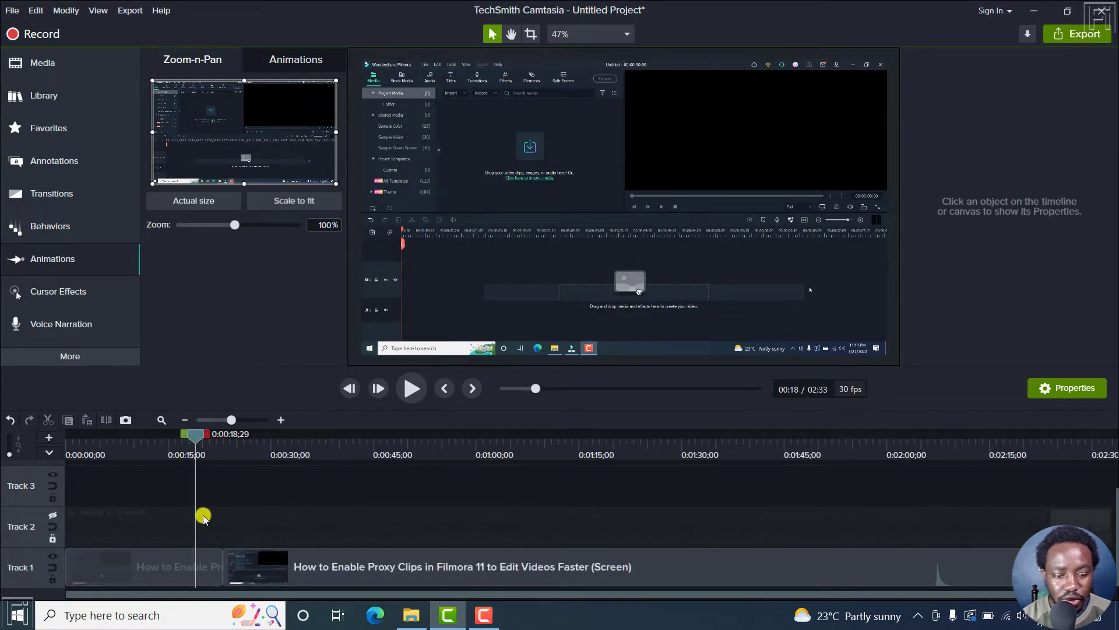
Undo the split to bring back the zoom-in animation, keeping Track 2 off.
left_click(143, 566)
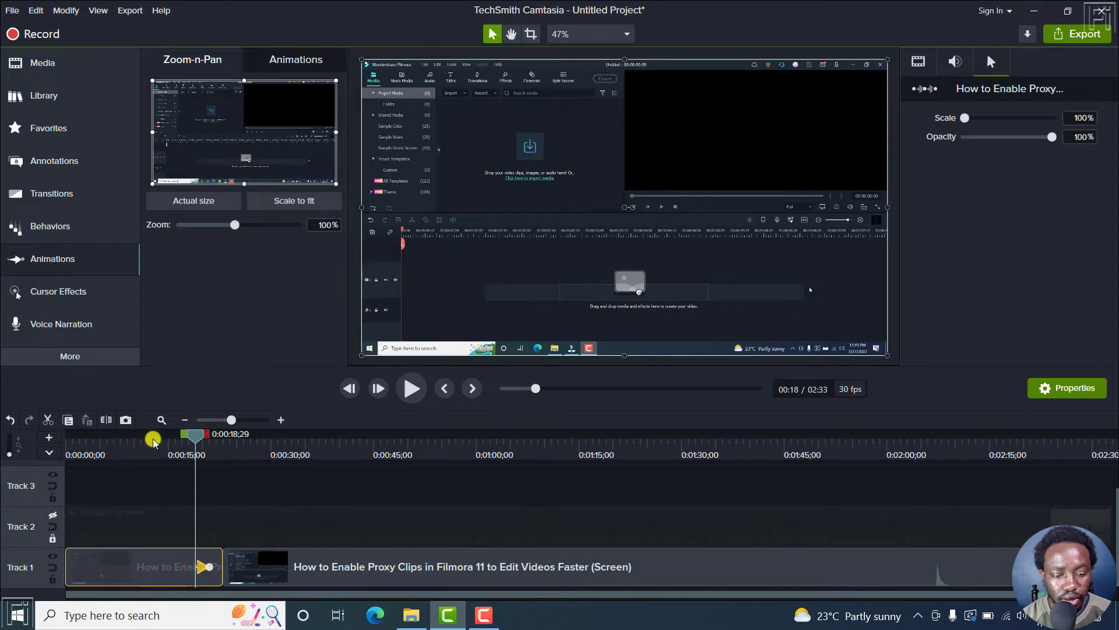
left_click(410, 388)
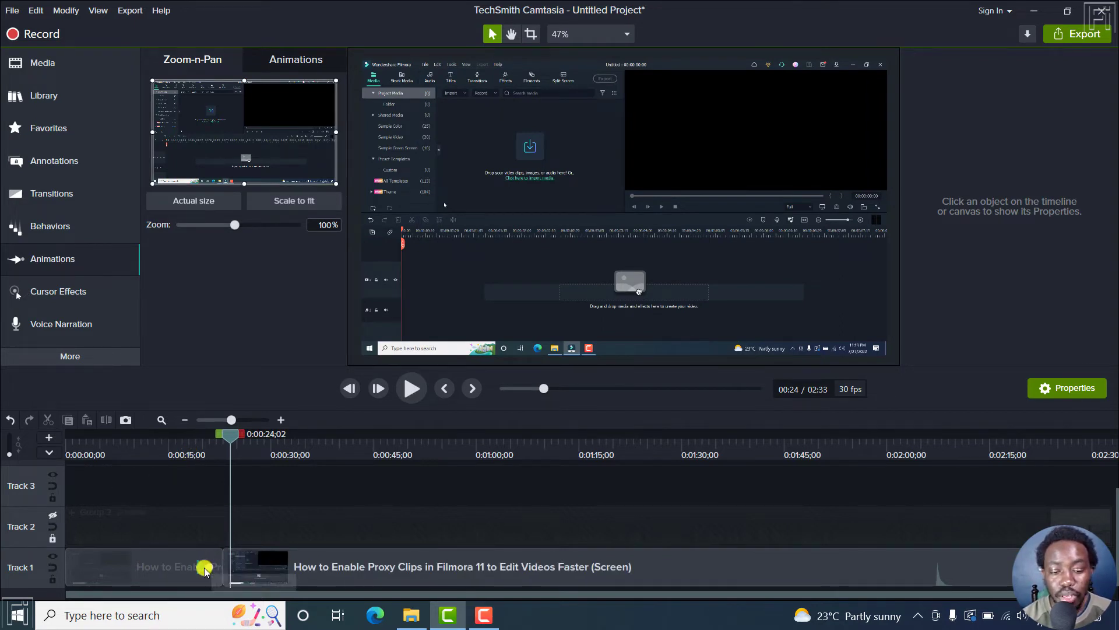
mouse_move(206, 523)
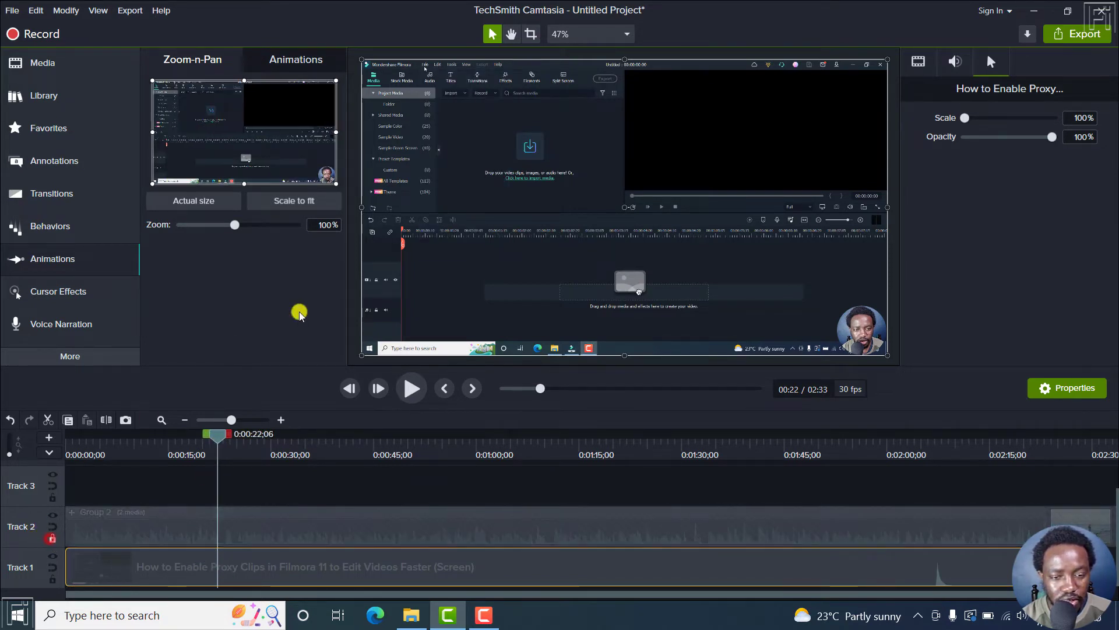
mouse_move(333, 183)
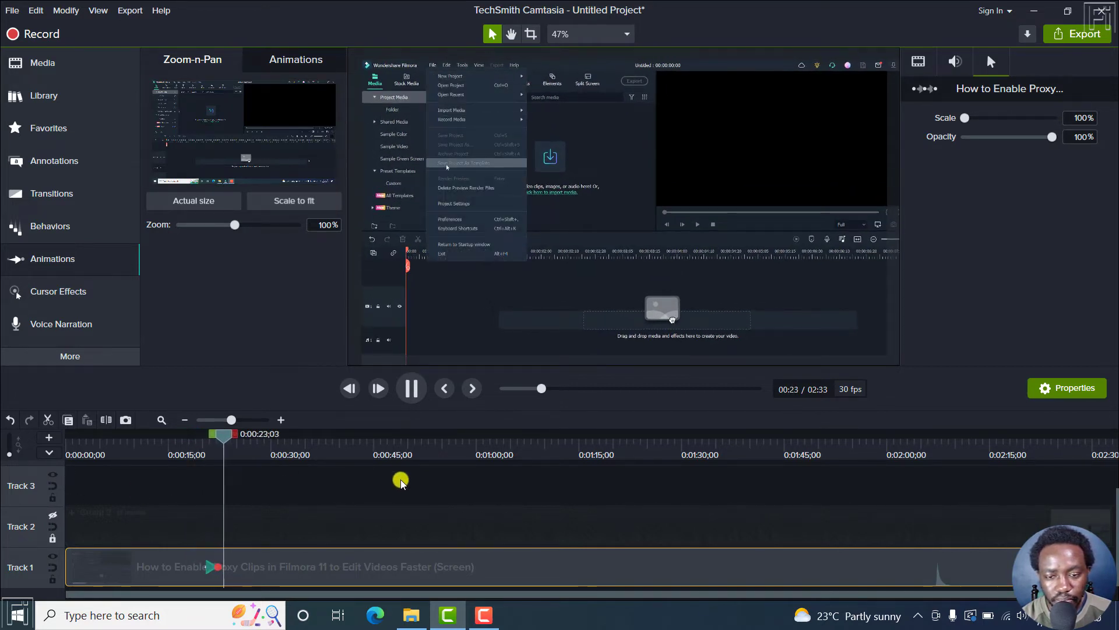
Add a one-second zoom animation to 112% starting near 0:24.
left_click(451, 220)
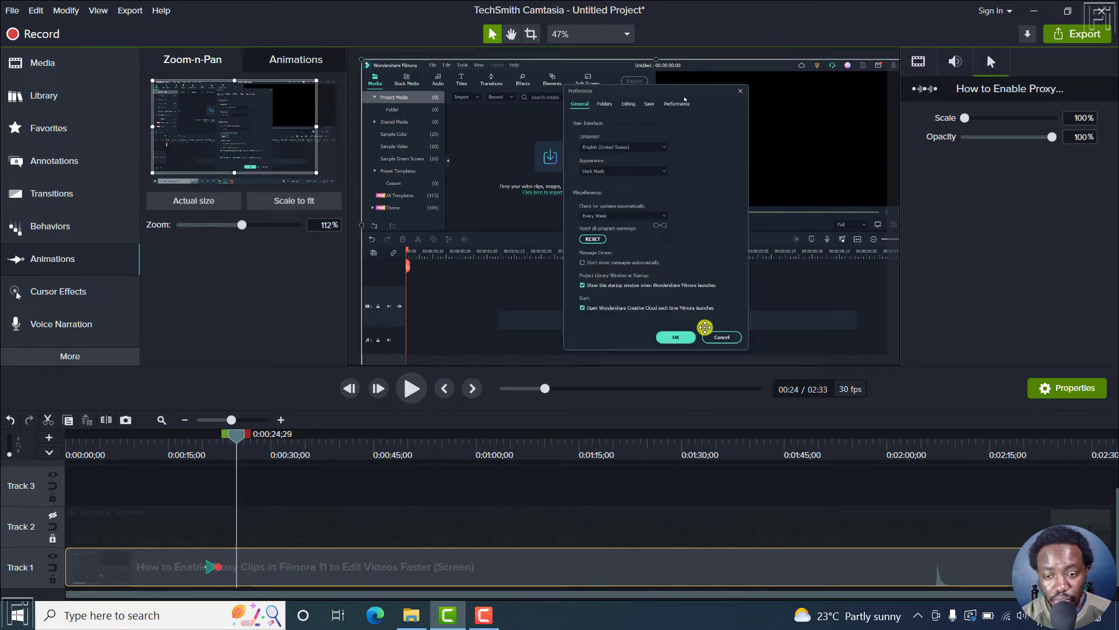
mouse_move(405, 230)
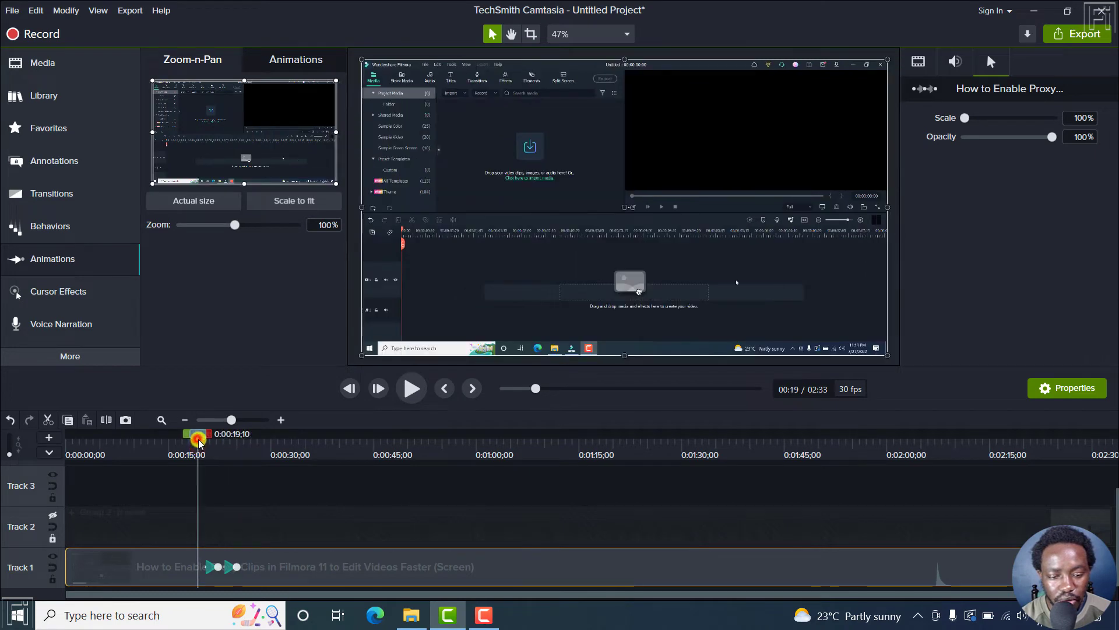
left_click(411, 388)
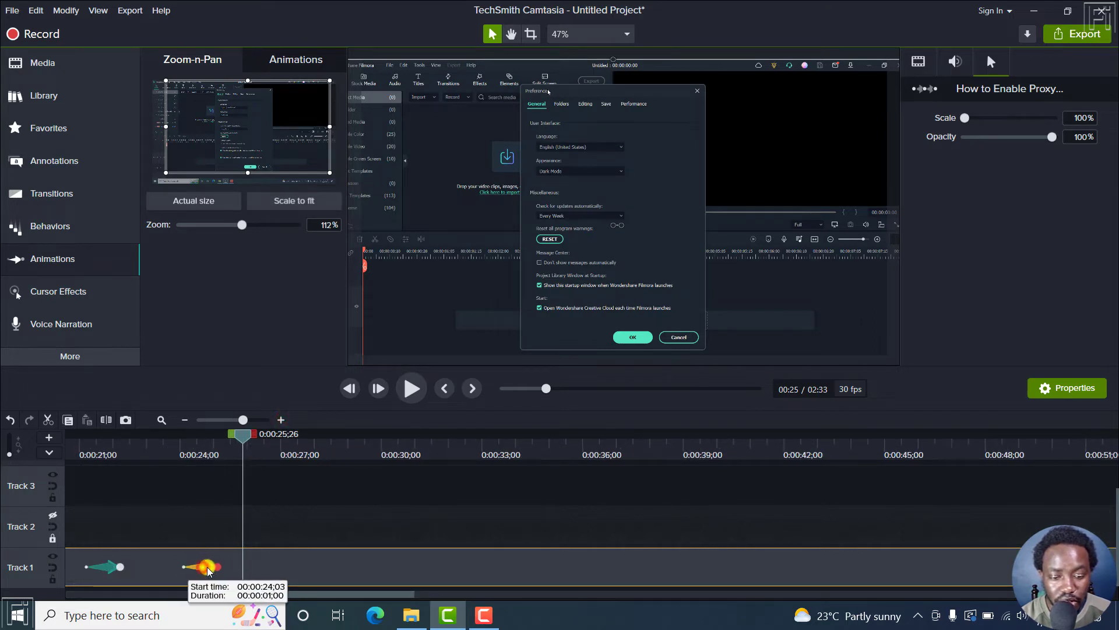
Extend the second zoom animation to about 0:26 and check its easing.
left_click_drag(214, 567, 246, 567)
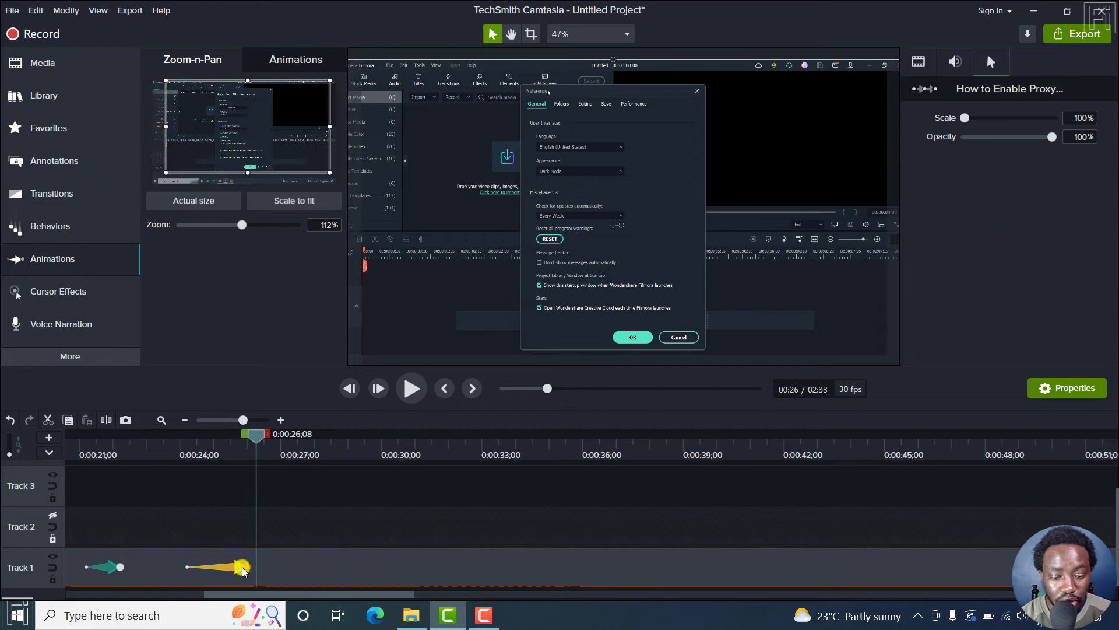
right_click(243, 566)
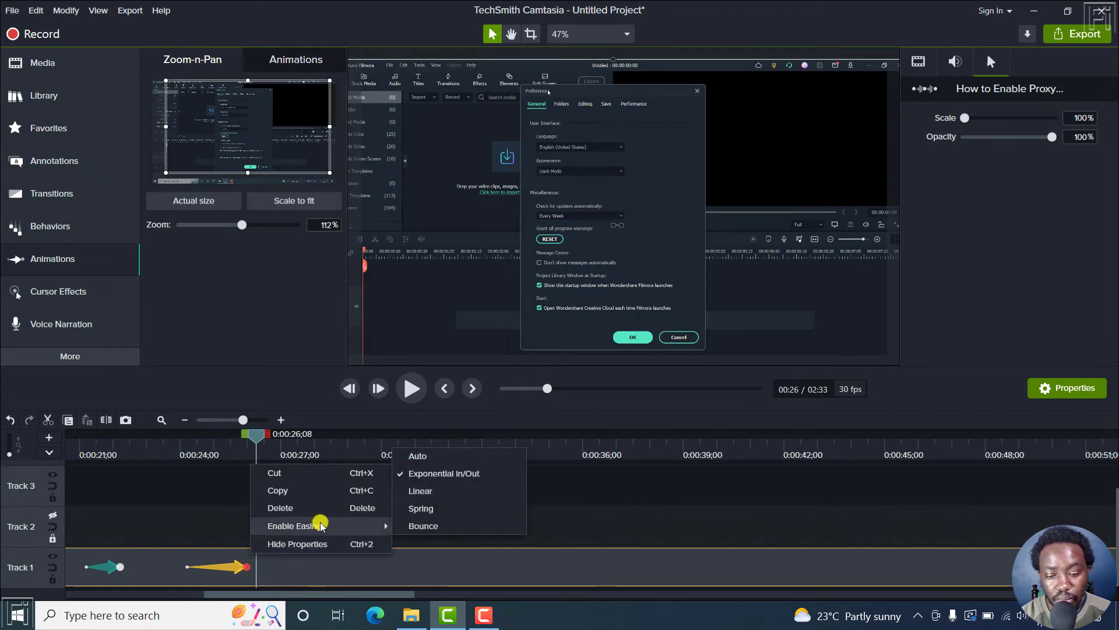
mouse_move(420, 490)
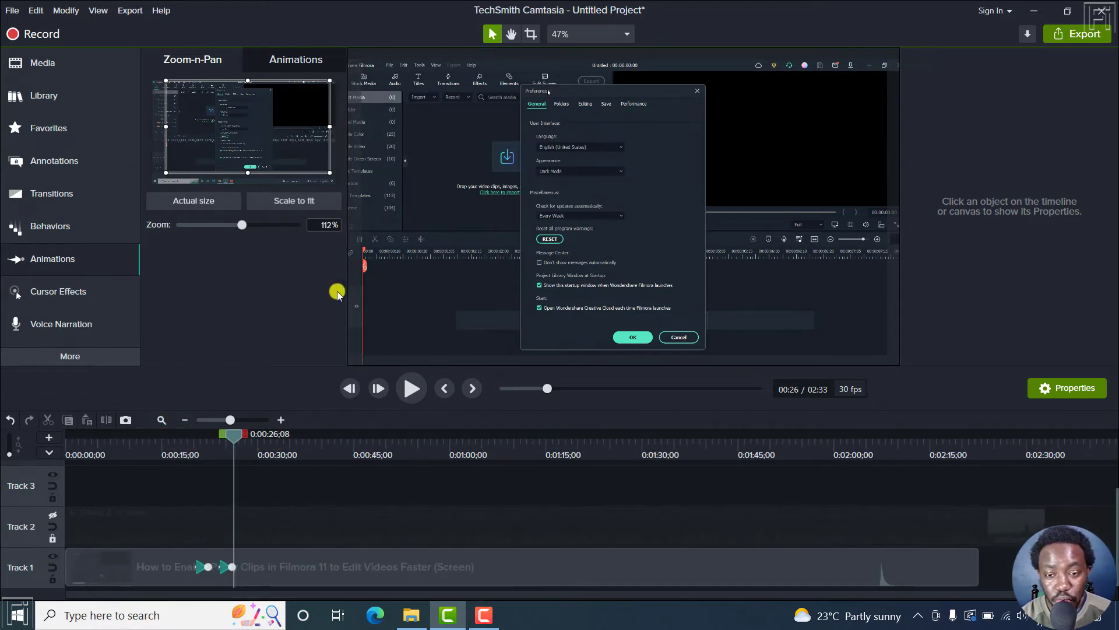
At about 0:32, re-enable Track 2, scale the recording back to fit, and select Group 2.
left_click(591, 106)
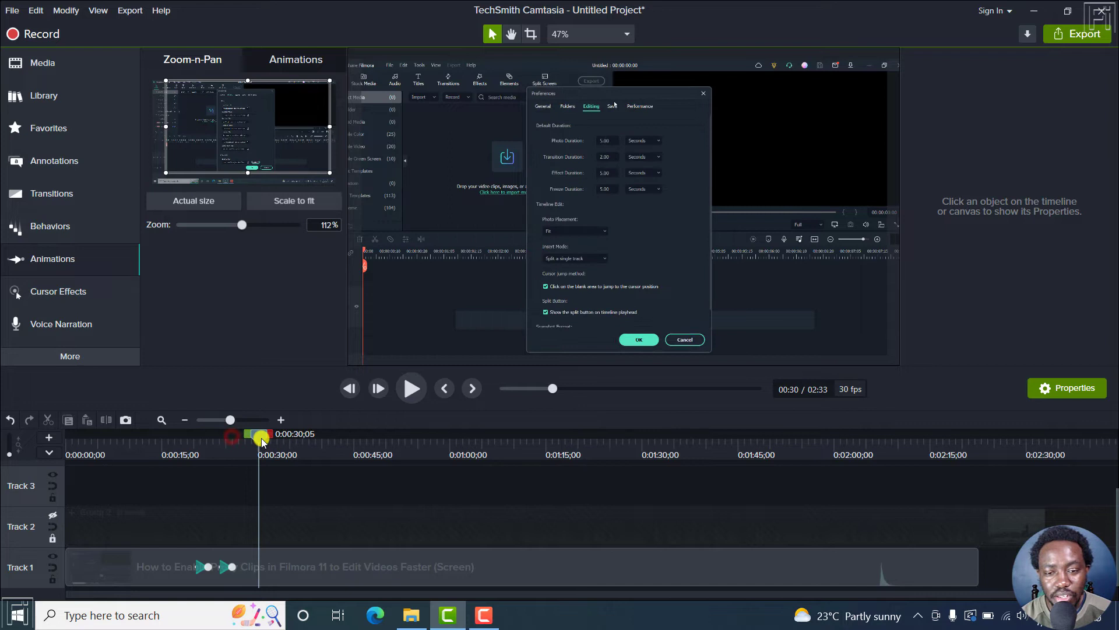
left_click(639, 106)
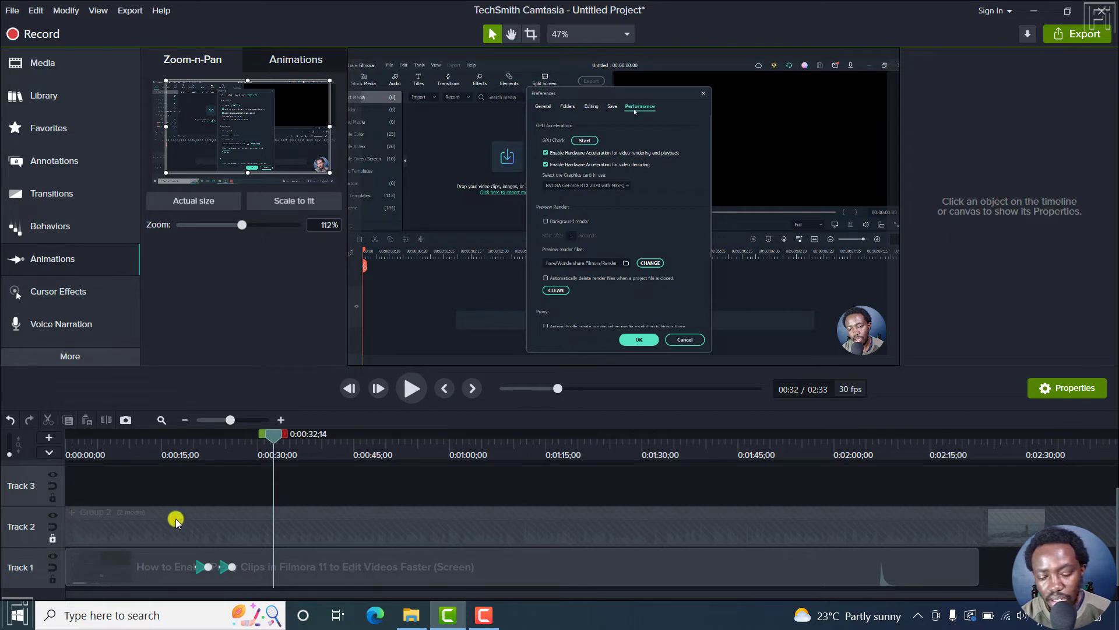
mouse_move(317, 531)
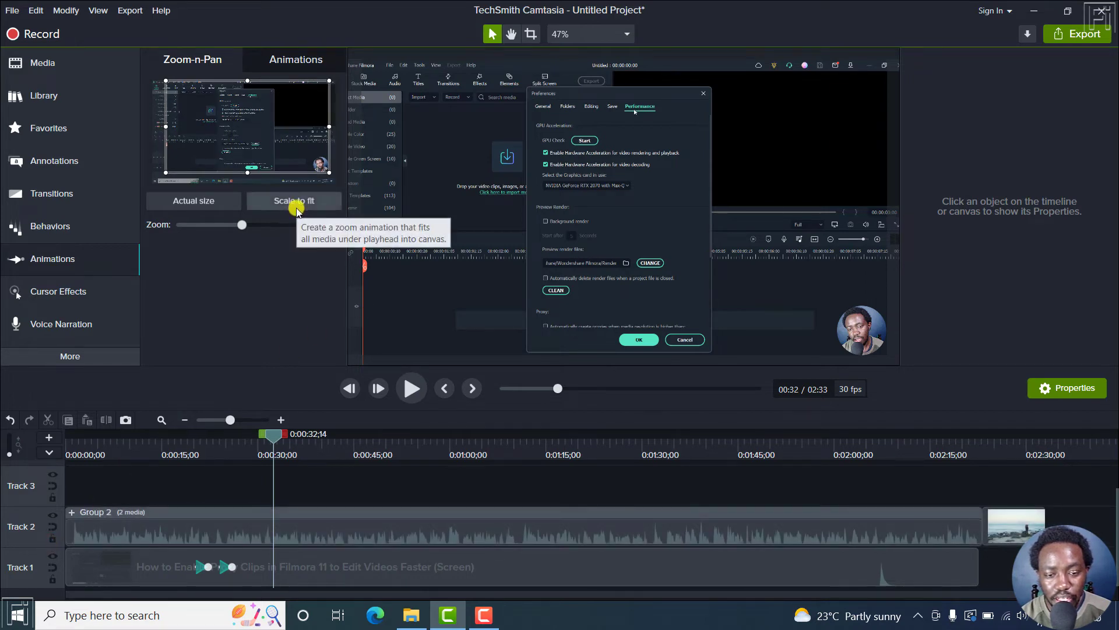
left_click(293, 200)
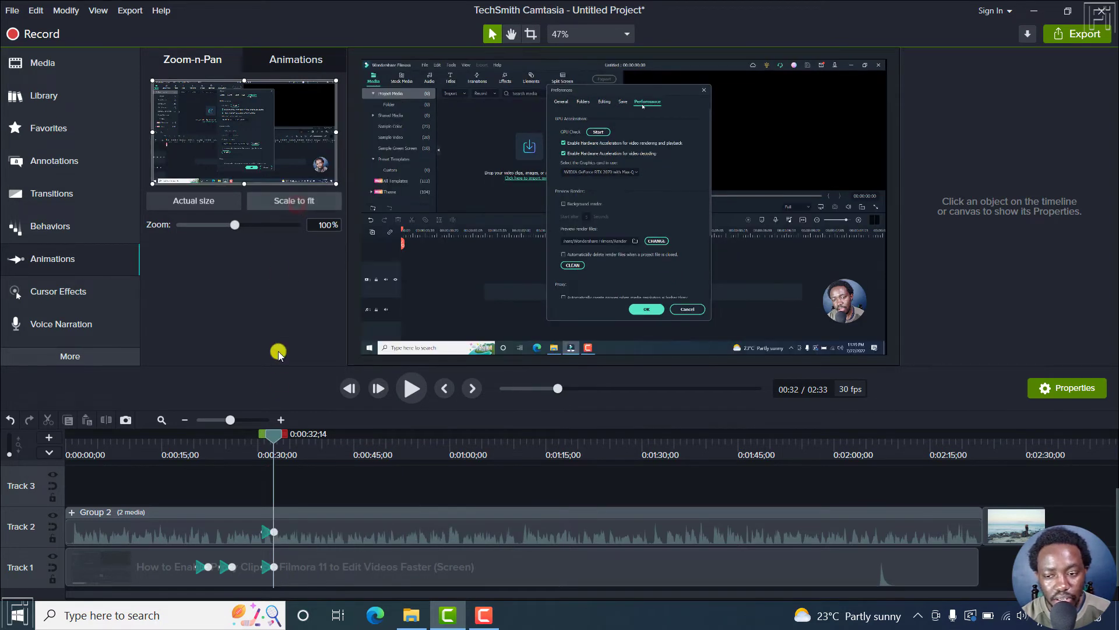
mouse_move(265, 535)
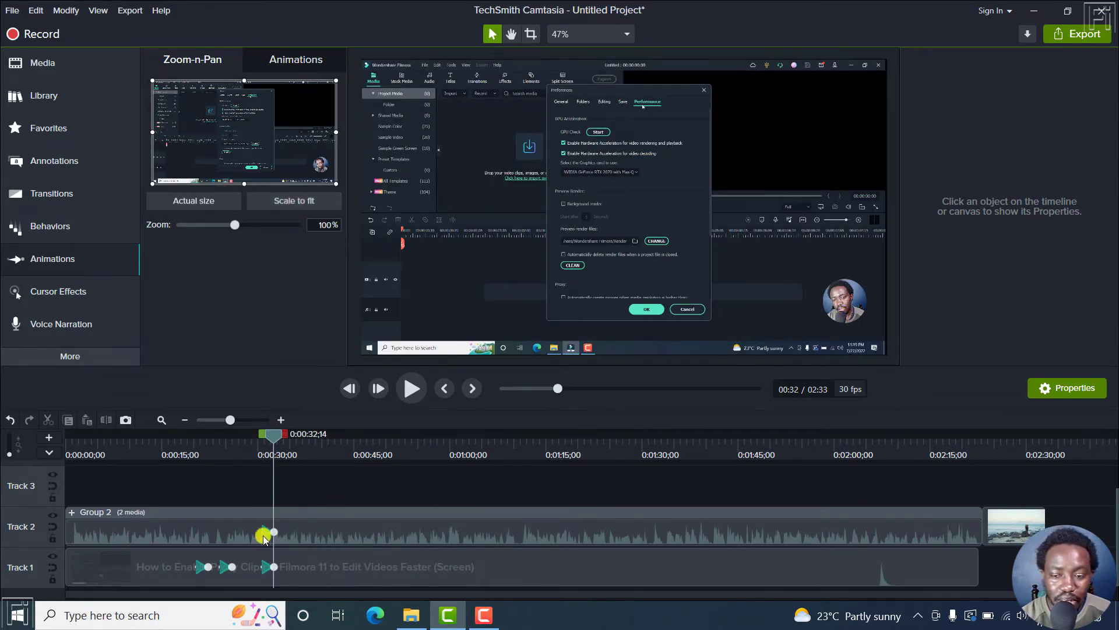
left_click(264, 531)
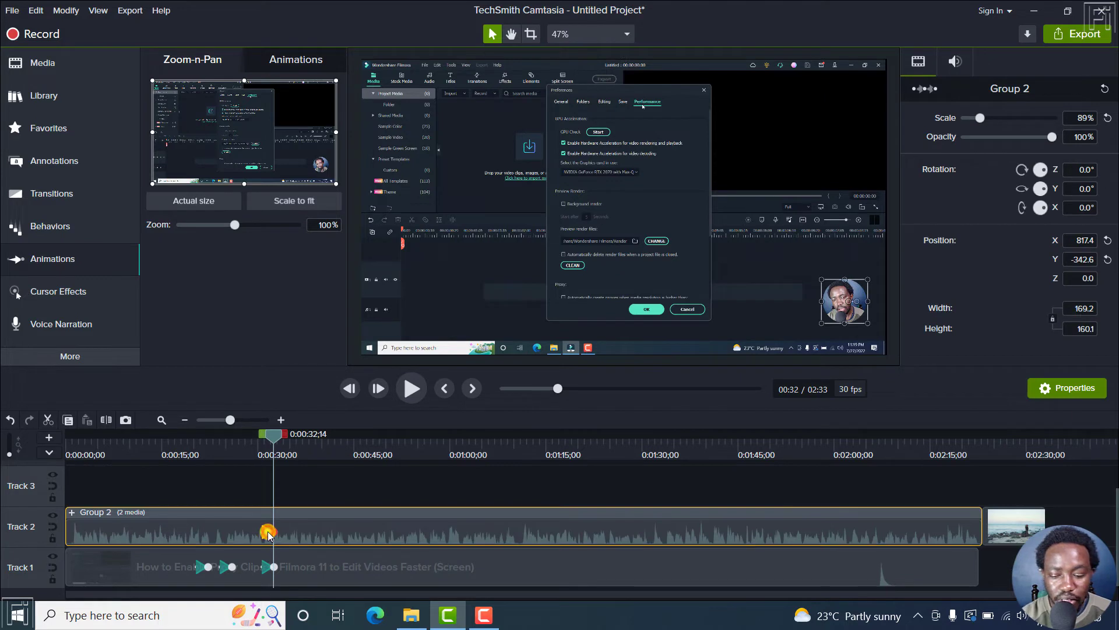
left_click(285, 453)
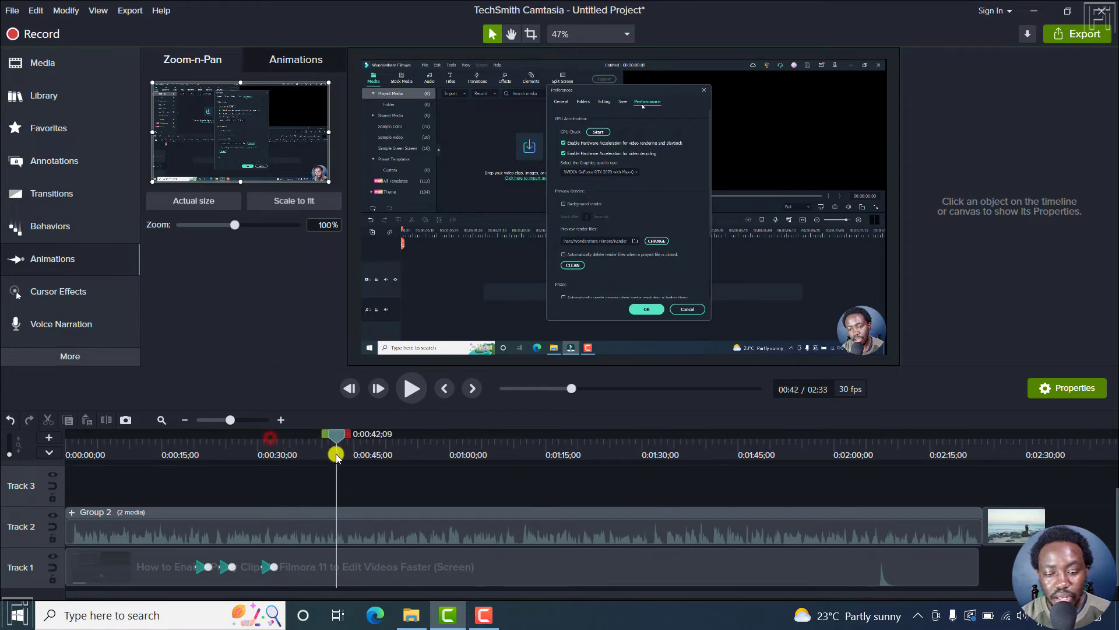
Add a custom animation near 0:45 and set the recording's scale to about 140%.
left_click(295, 59)
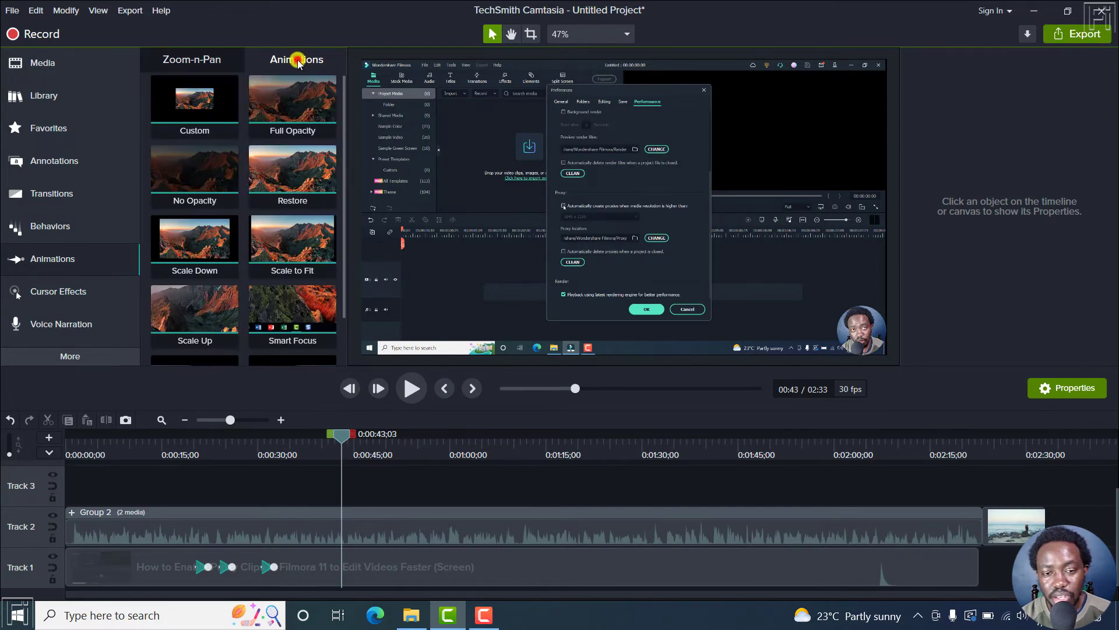
left_click_drag(195, 100, 337, 462)
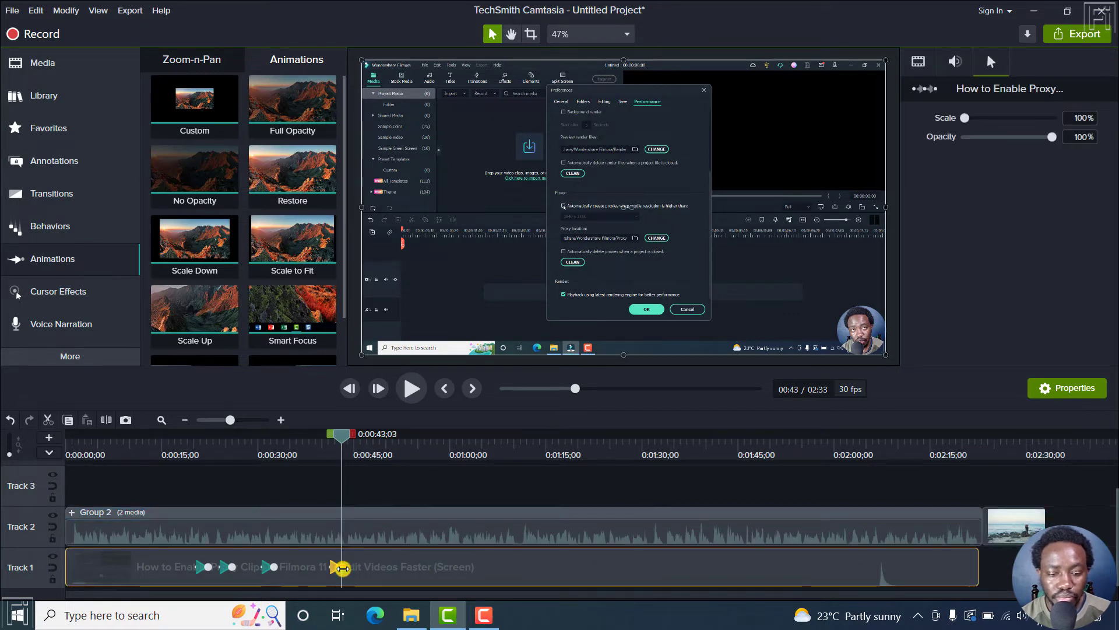
left_click(194, 99)
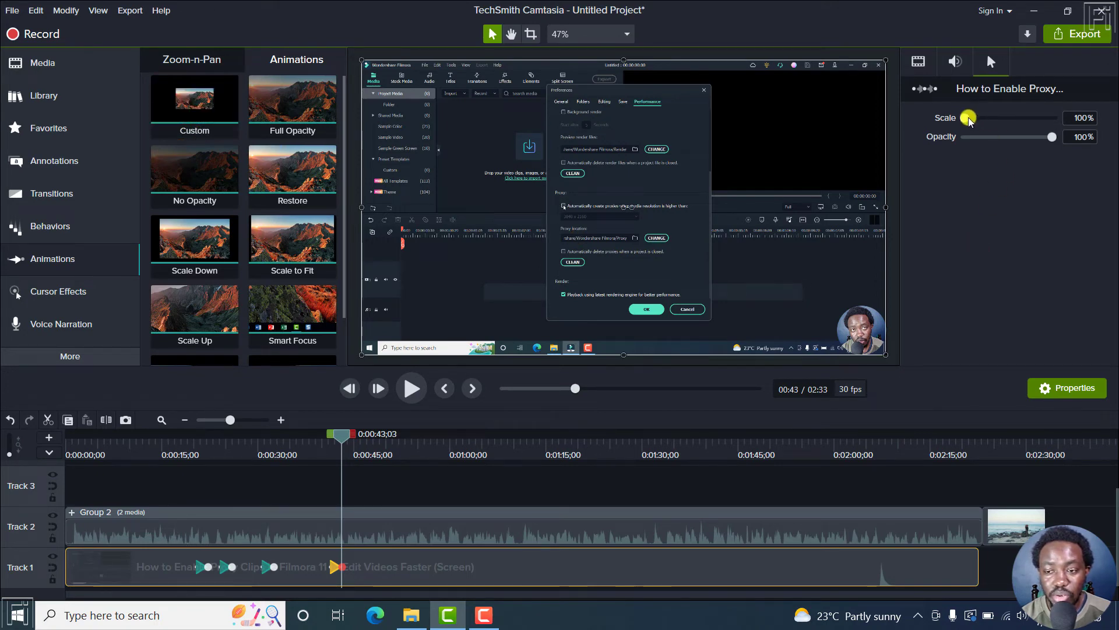
left_click_drag(969, 117, 985, 117)
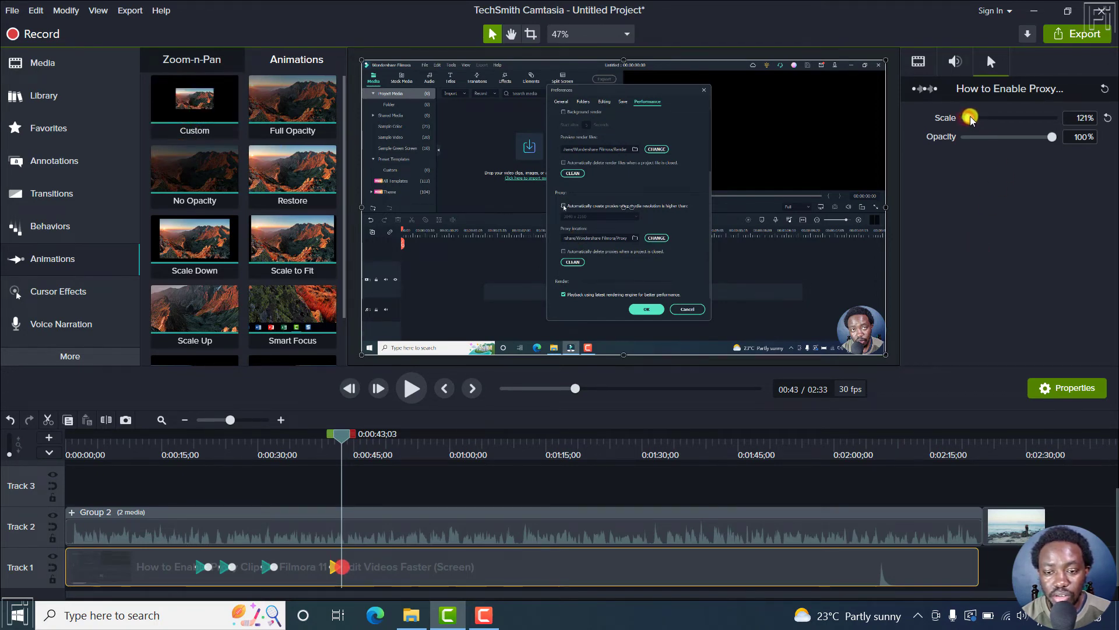
left_click_drag(970, 117, 979, 117)
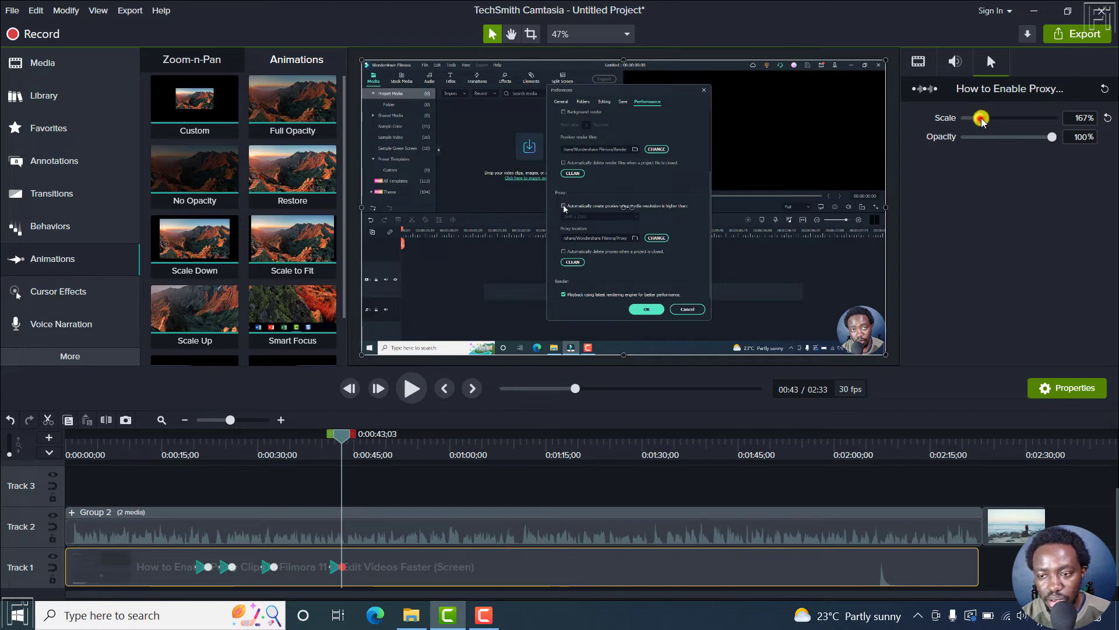
left_click_drag(980, 117, 1052, 118)
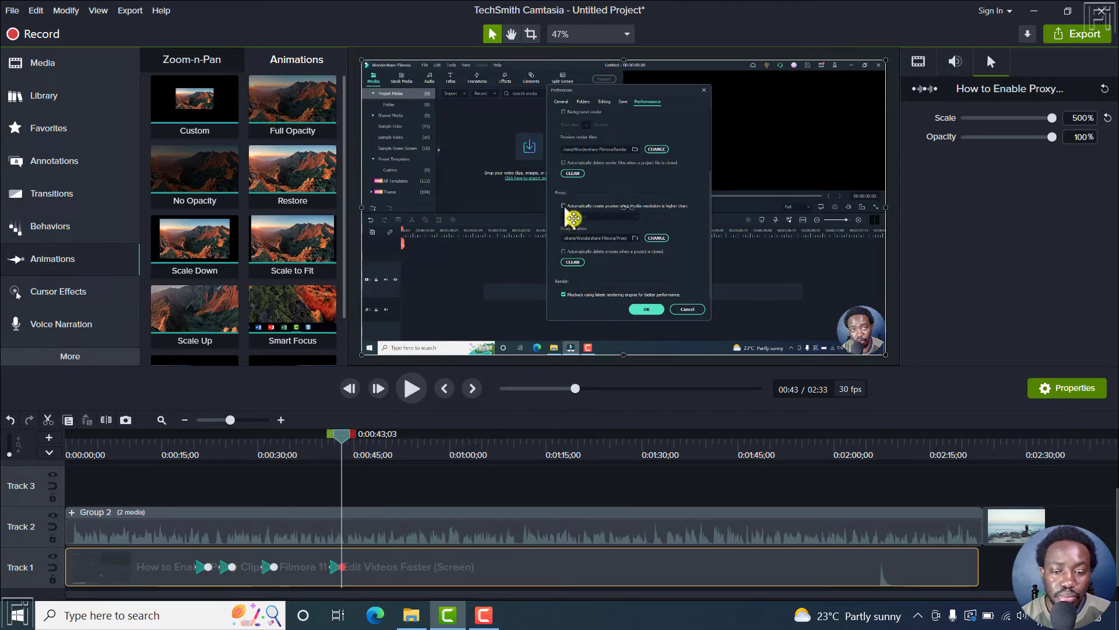
mouse_move(795, 269)
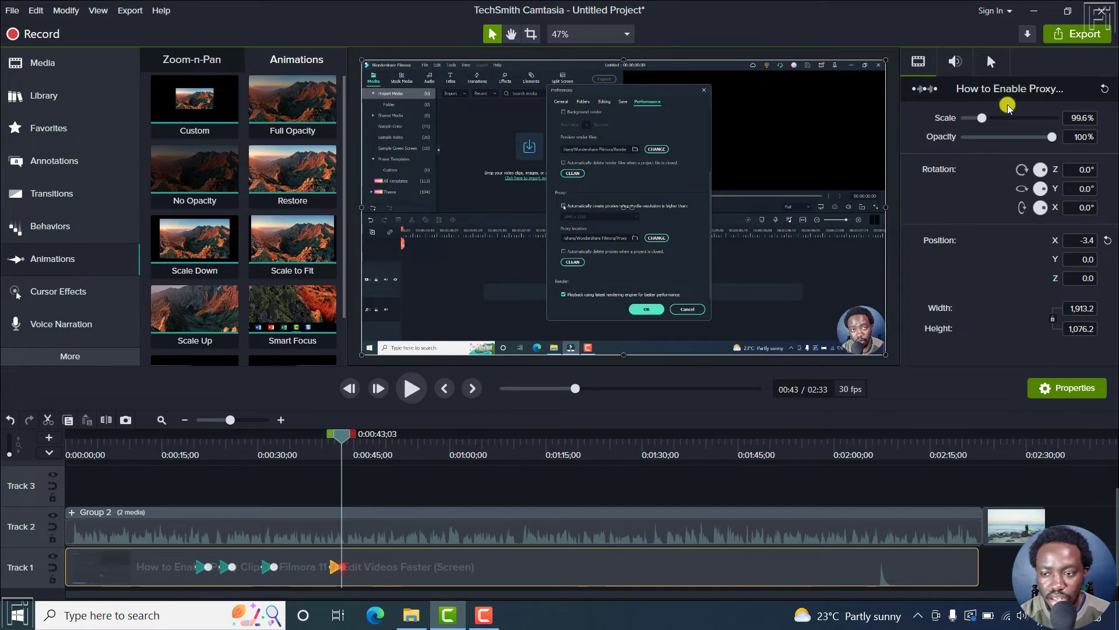
left_click_drag(983, 118, 985, 118)
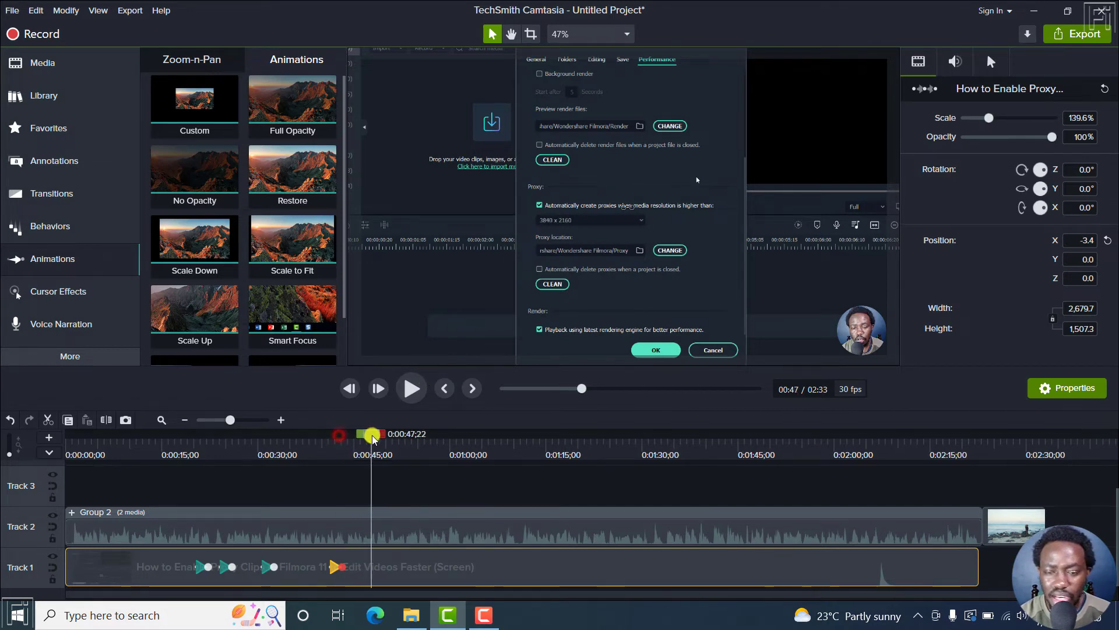
Add a Restore animation near 0:51 returning the recording to normal size, and preview it.
left_click(589, 219)
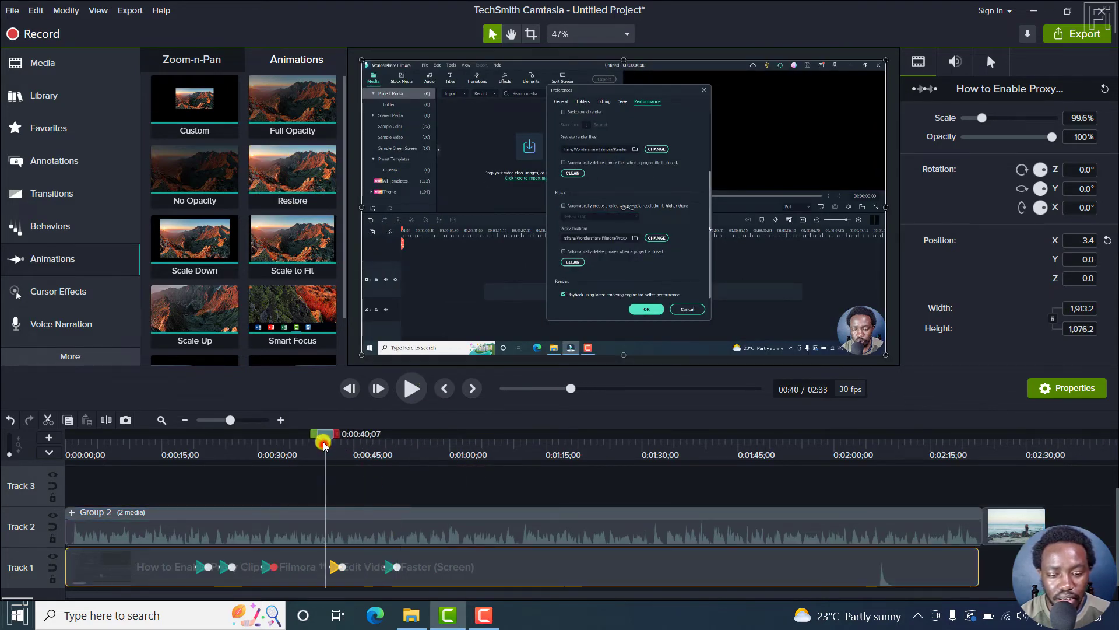
left_click(411, 388)
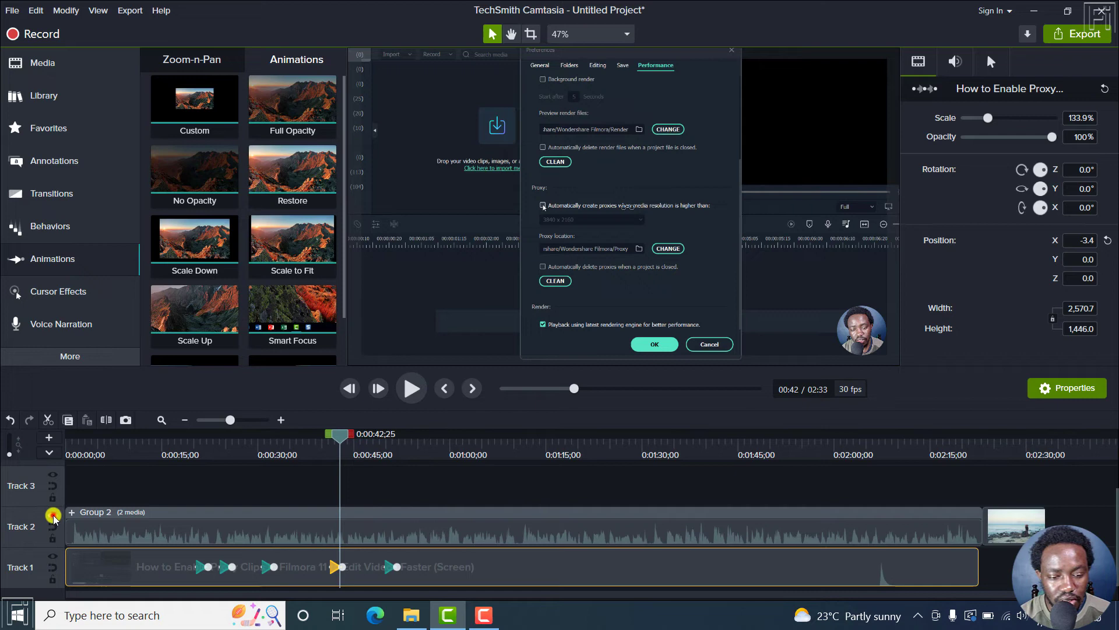
left_click(410, 388)
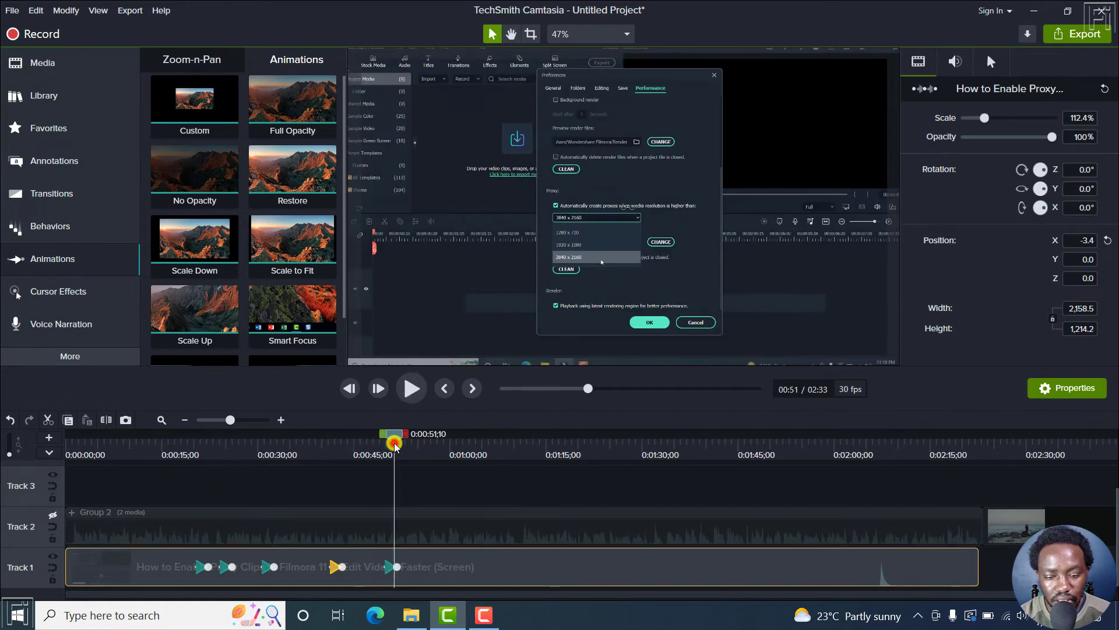
left_click(410, 388)
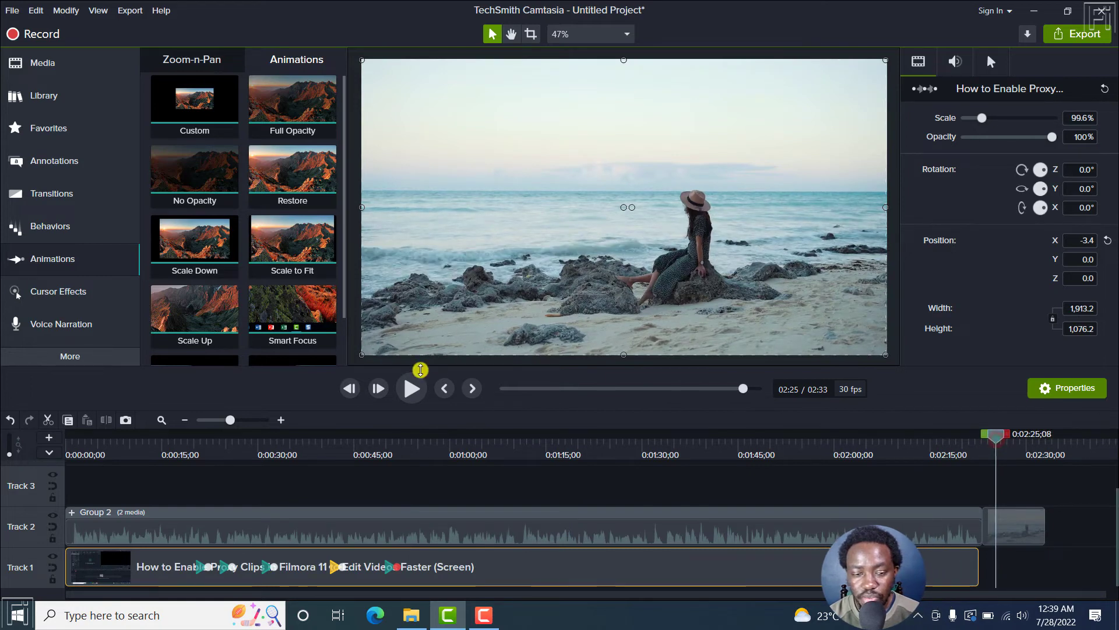
Animate the beach clip to zoom to about 180%, restore to 100% near its end, and play it back.
left_click(1009, 525)
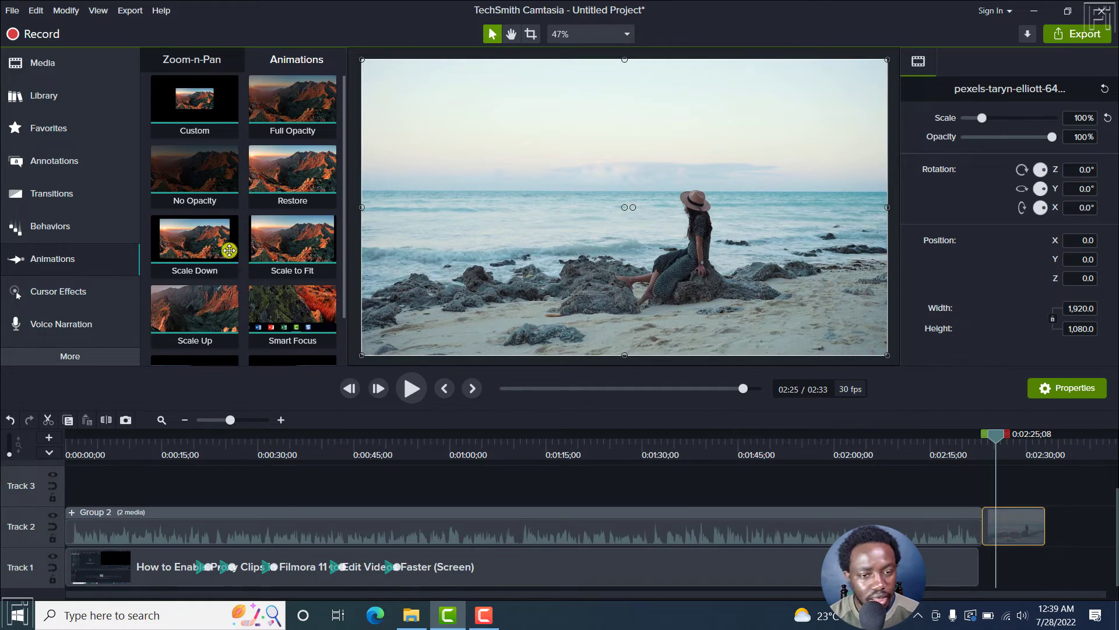
left_click(1014, 526)
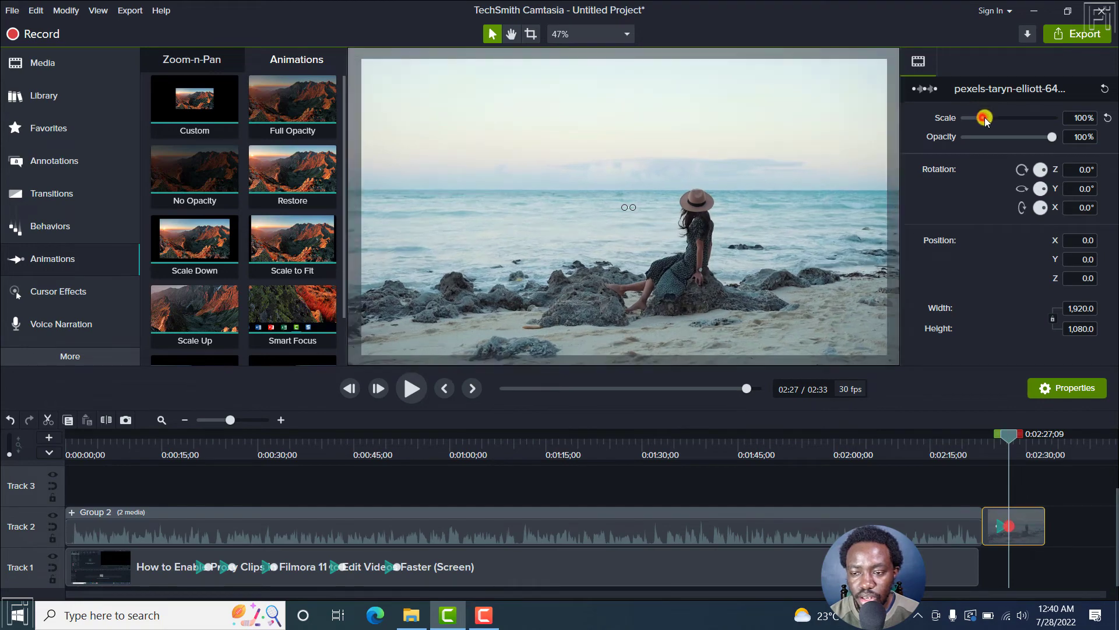
left_click_drag(983, 118, 995, 118)
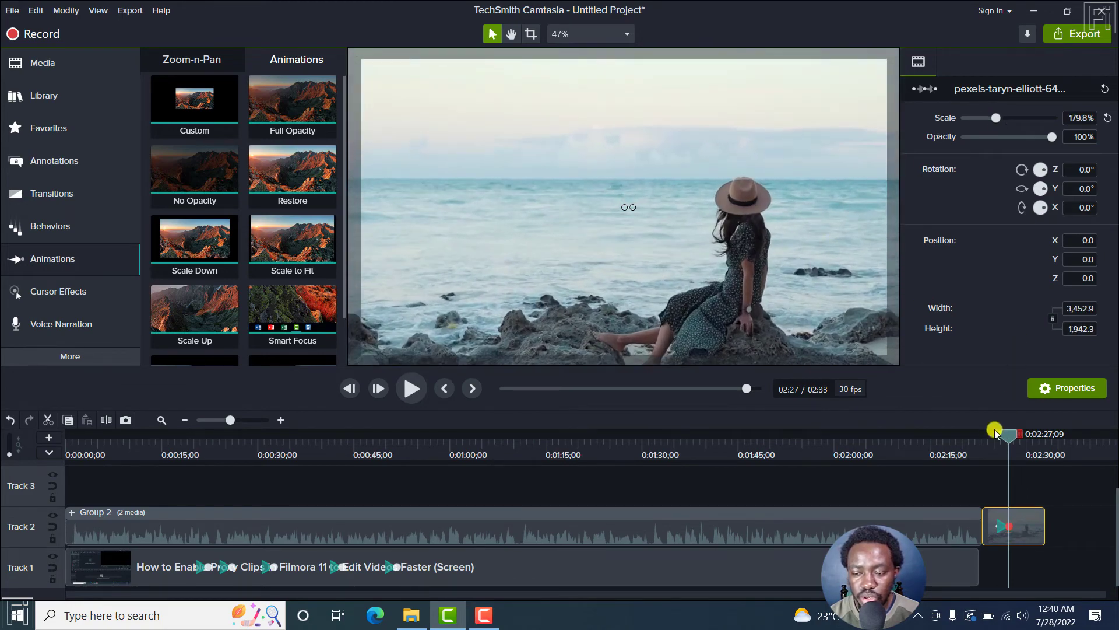
left_click(411, 388)
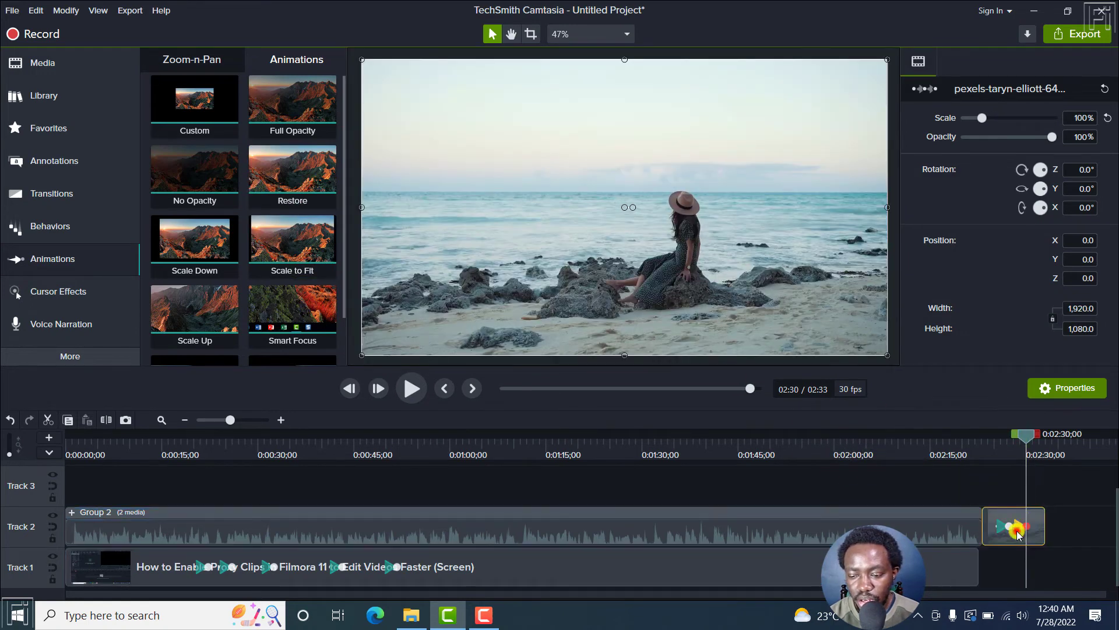
mouse_move(1014, 526)
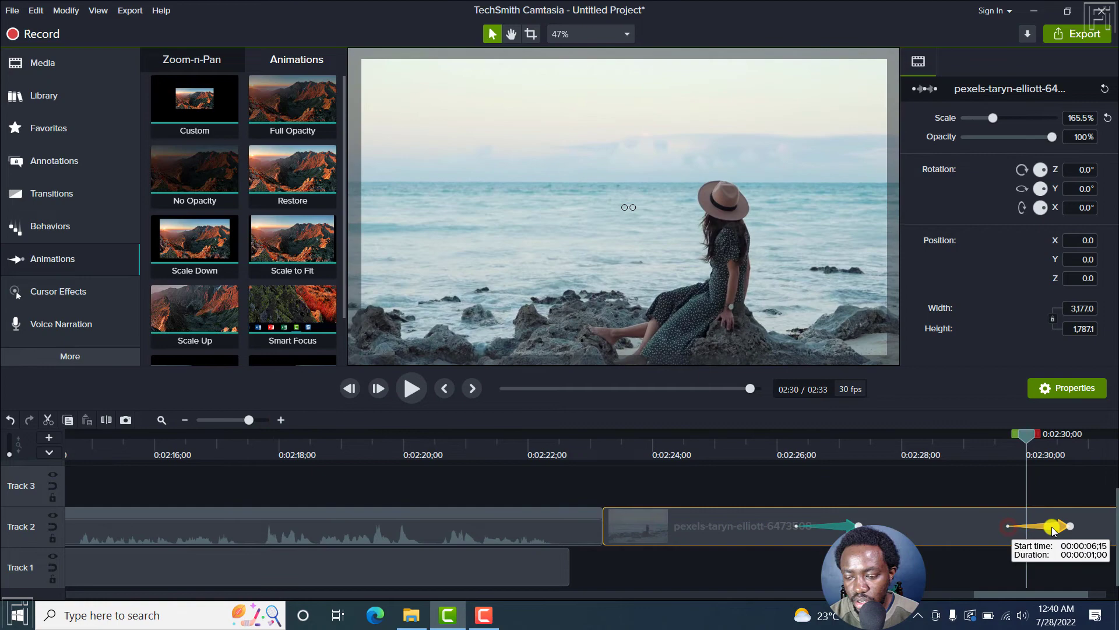
left_click(410, 387)
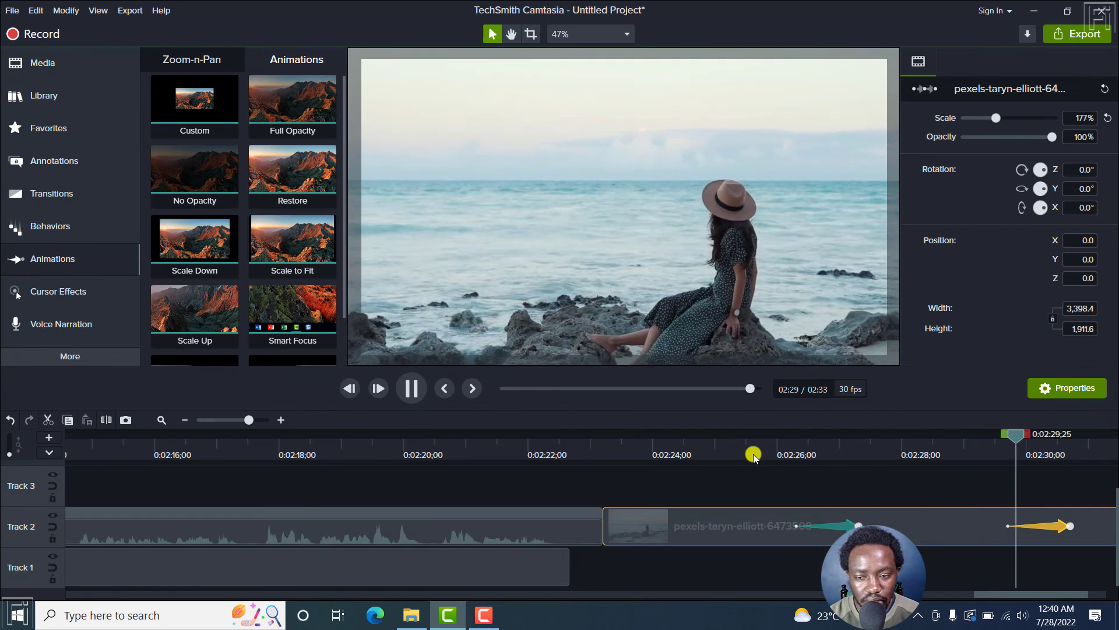
left_click(411, 387)
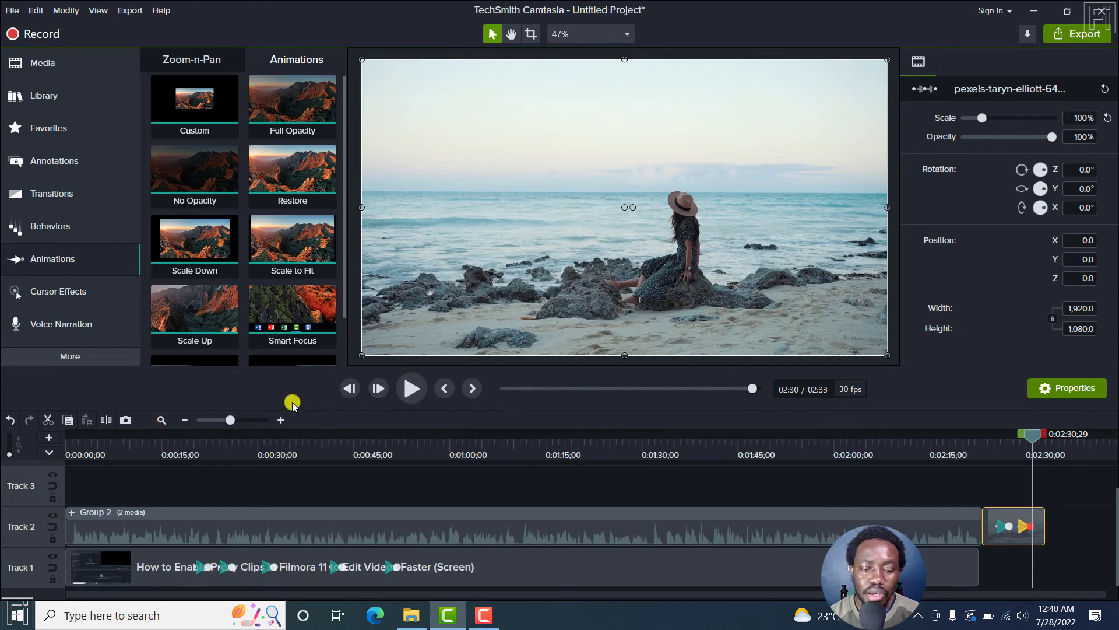
At 0:15, zoom into the Filmora recording past 120%, then scale it back to fit.
left_click(182, 436)
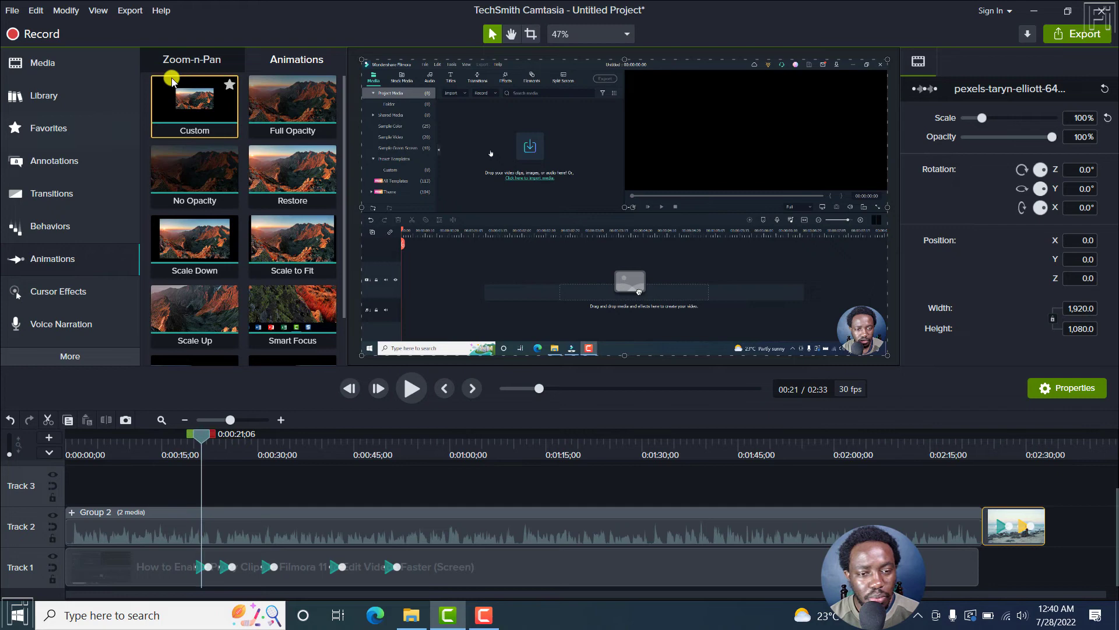
left_click(194, 105)
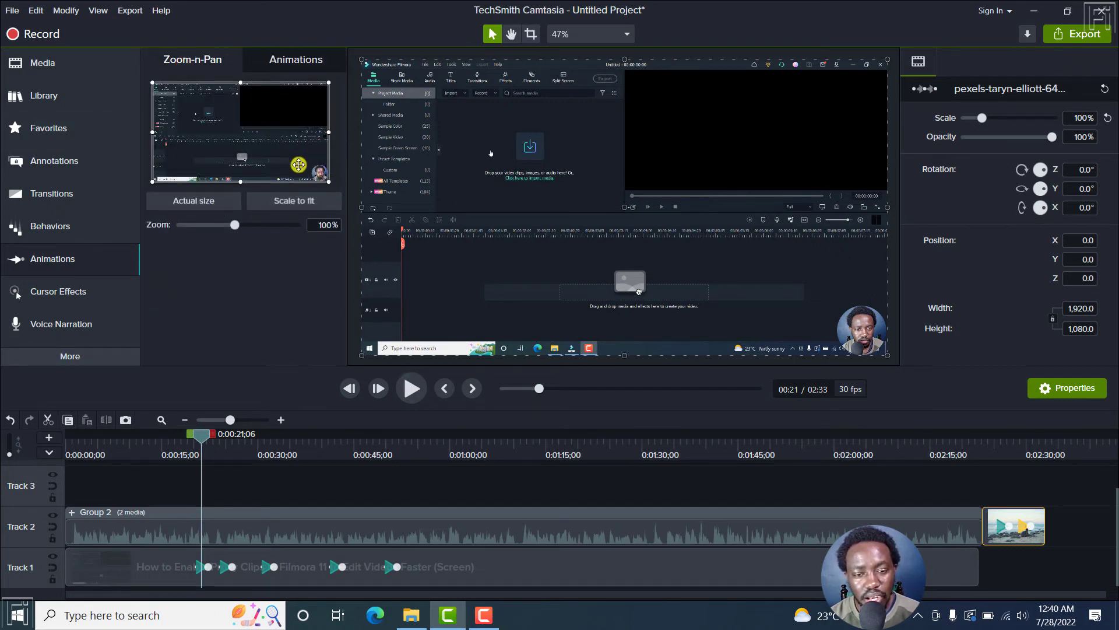
left_click_drag(298, 164, 293, 128)
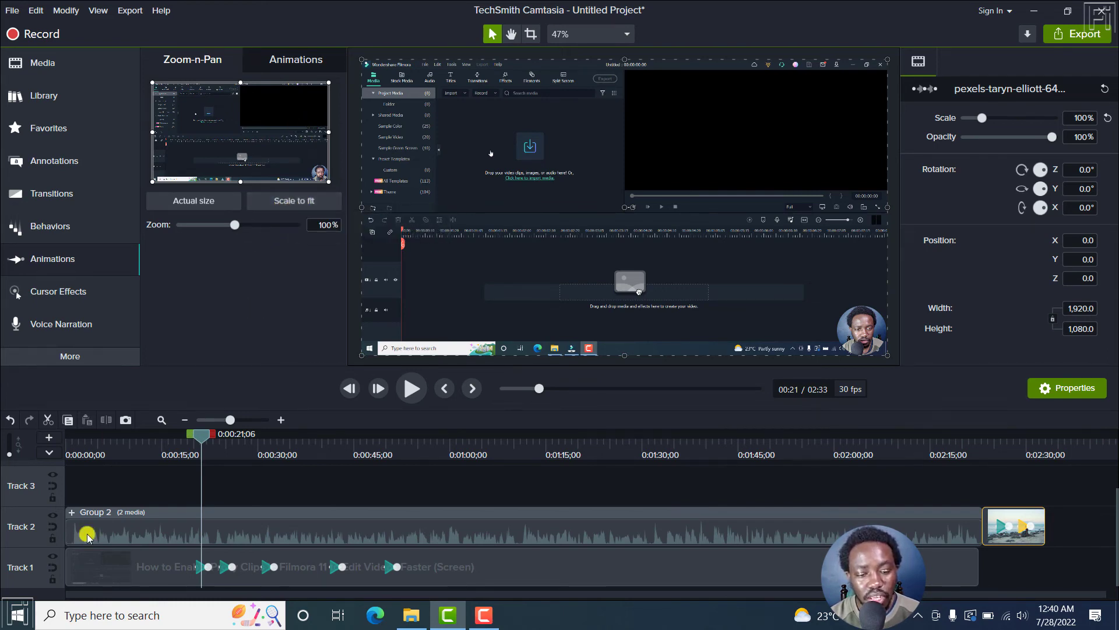
left_click_drag(201, 433, 162, 433)
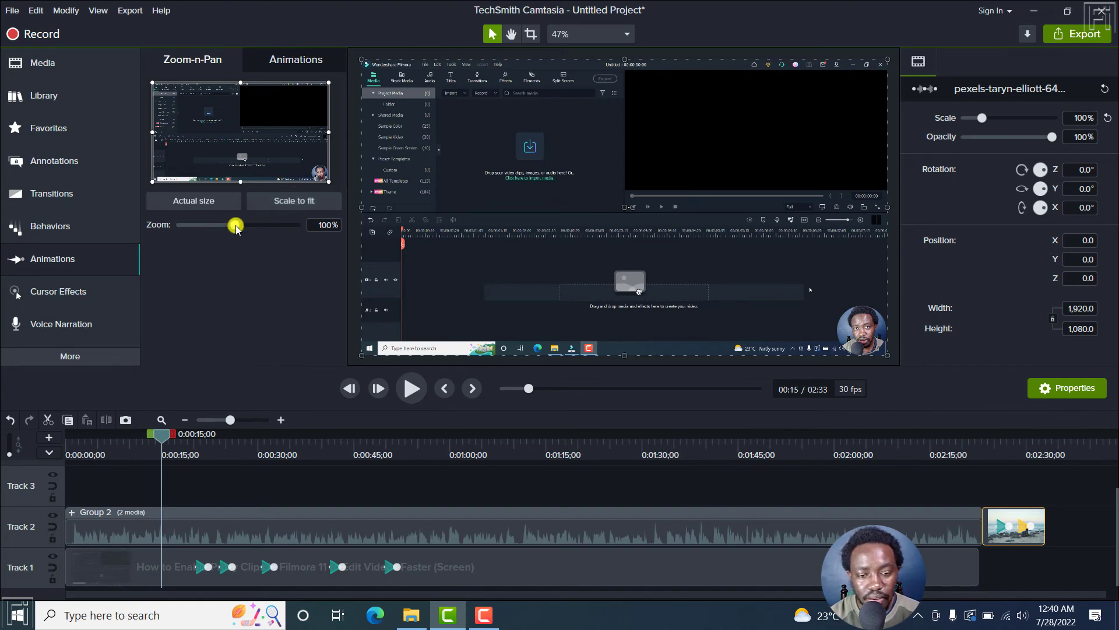
left_click_drag(235, 224, 249, 224)
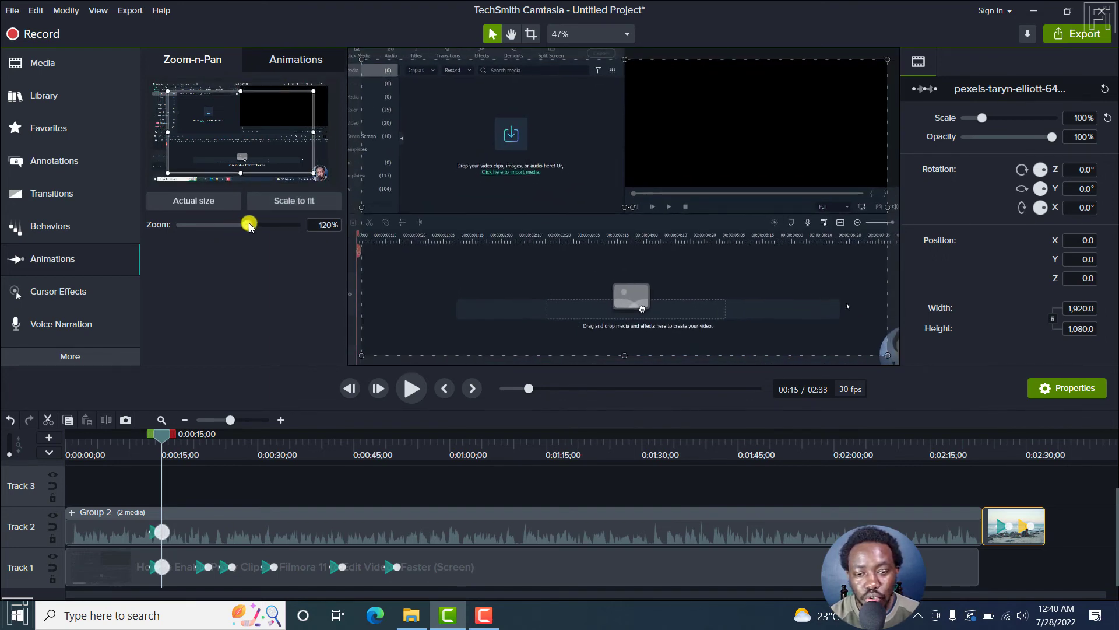
left_click_drag(248, 223, 254, 228)
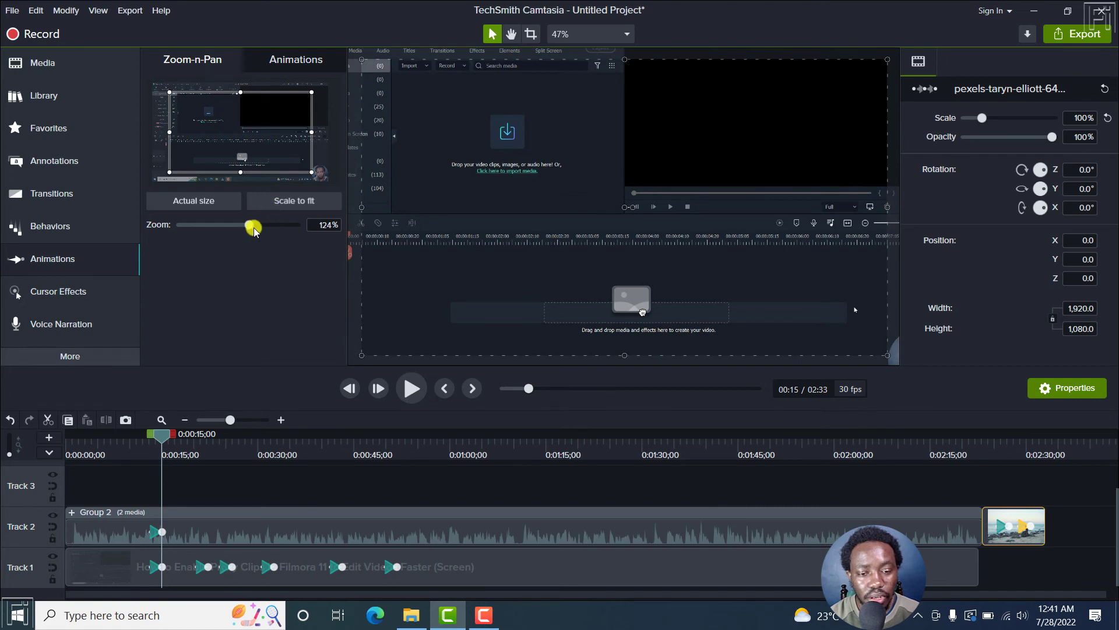
left_click_drag(255, 224, 274, 224)
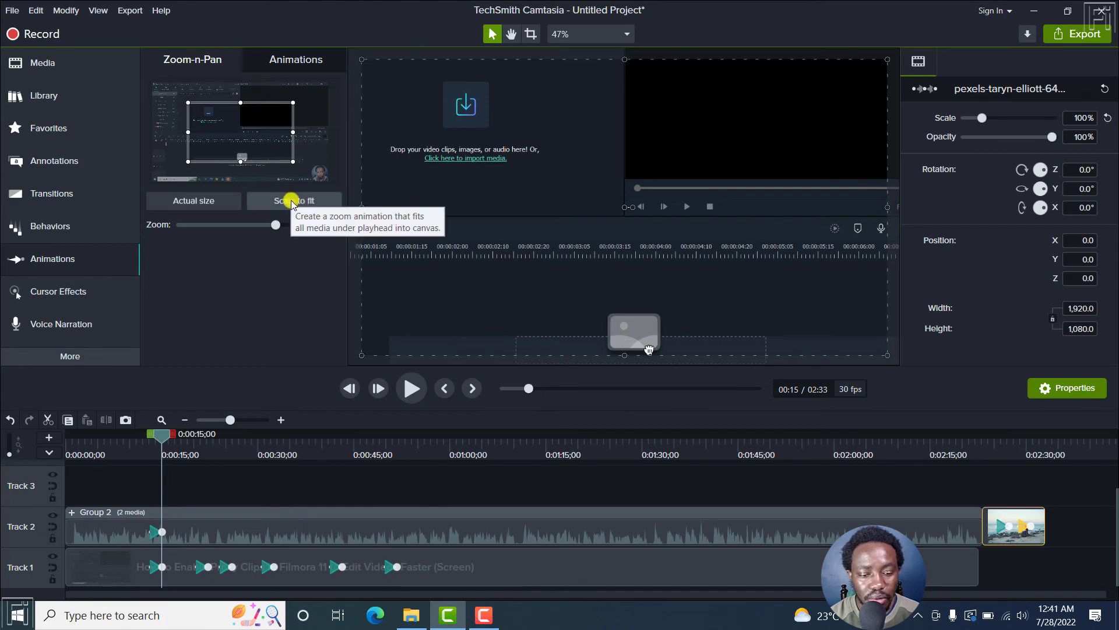
left_click(293, 201)
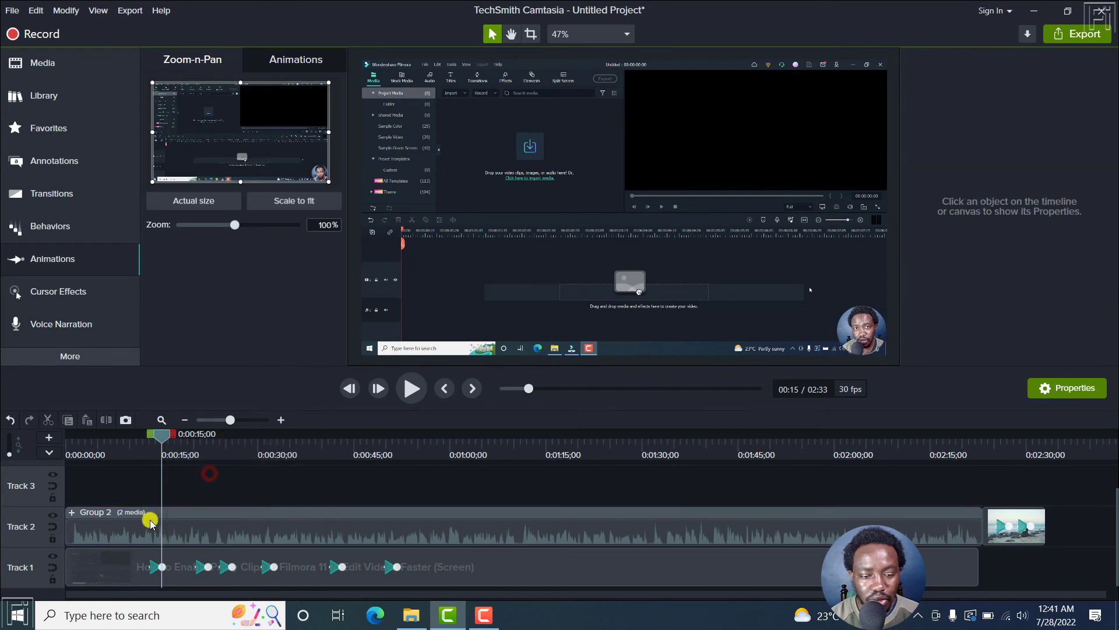
left_click_drag(161, 441, 145, 441)
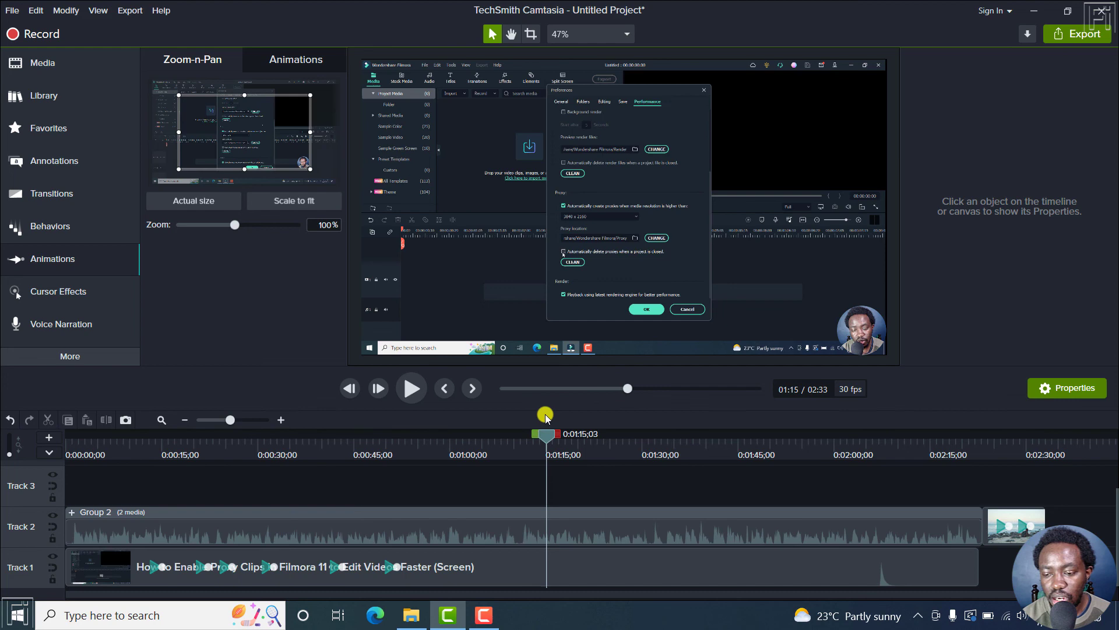
left_click_drag(546, 434, 999, 433)
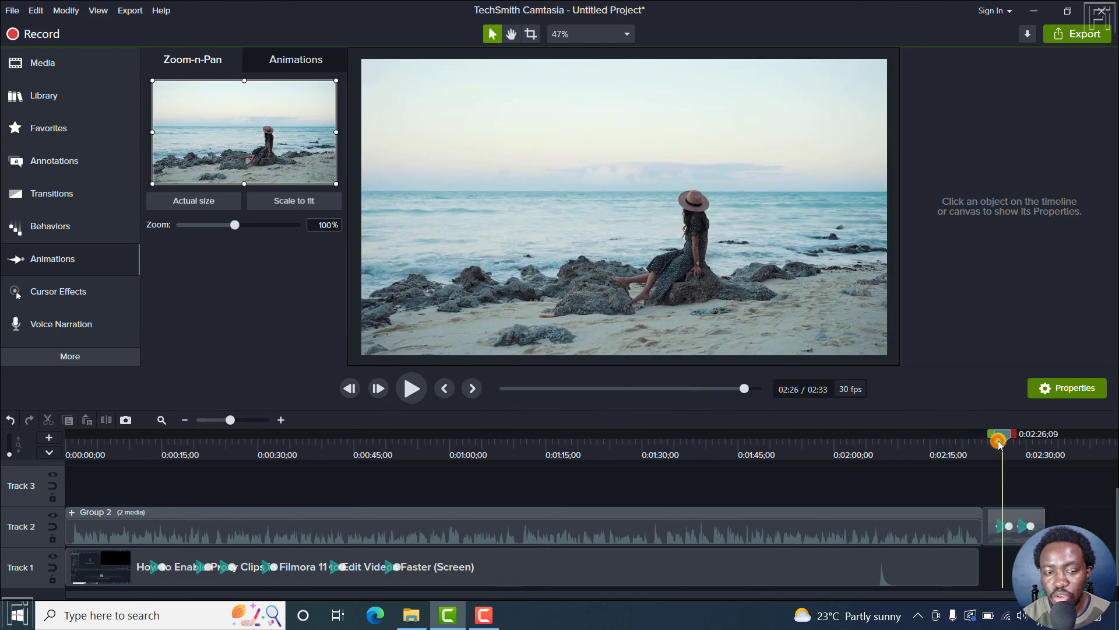
left_click(295, 60)
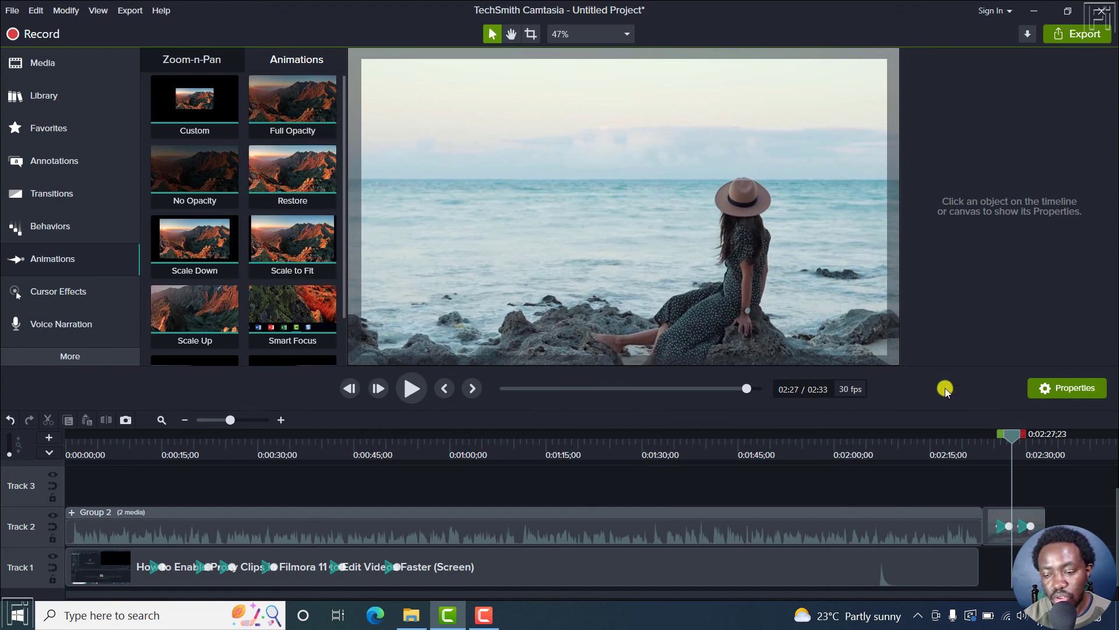
left_click_drag(1012, 434, 1021, 434)
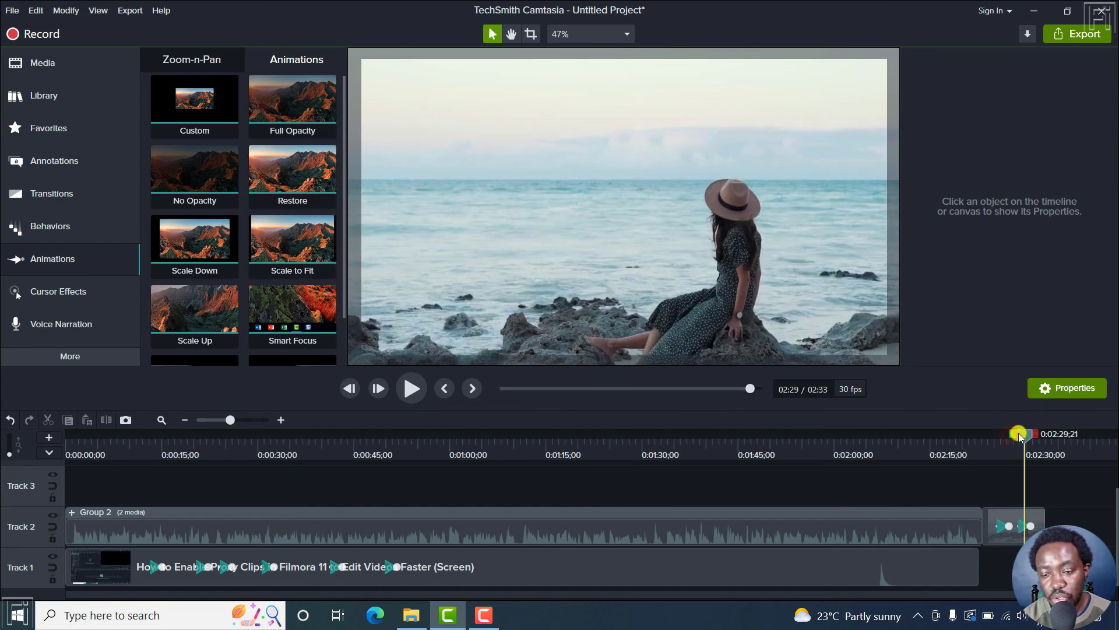